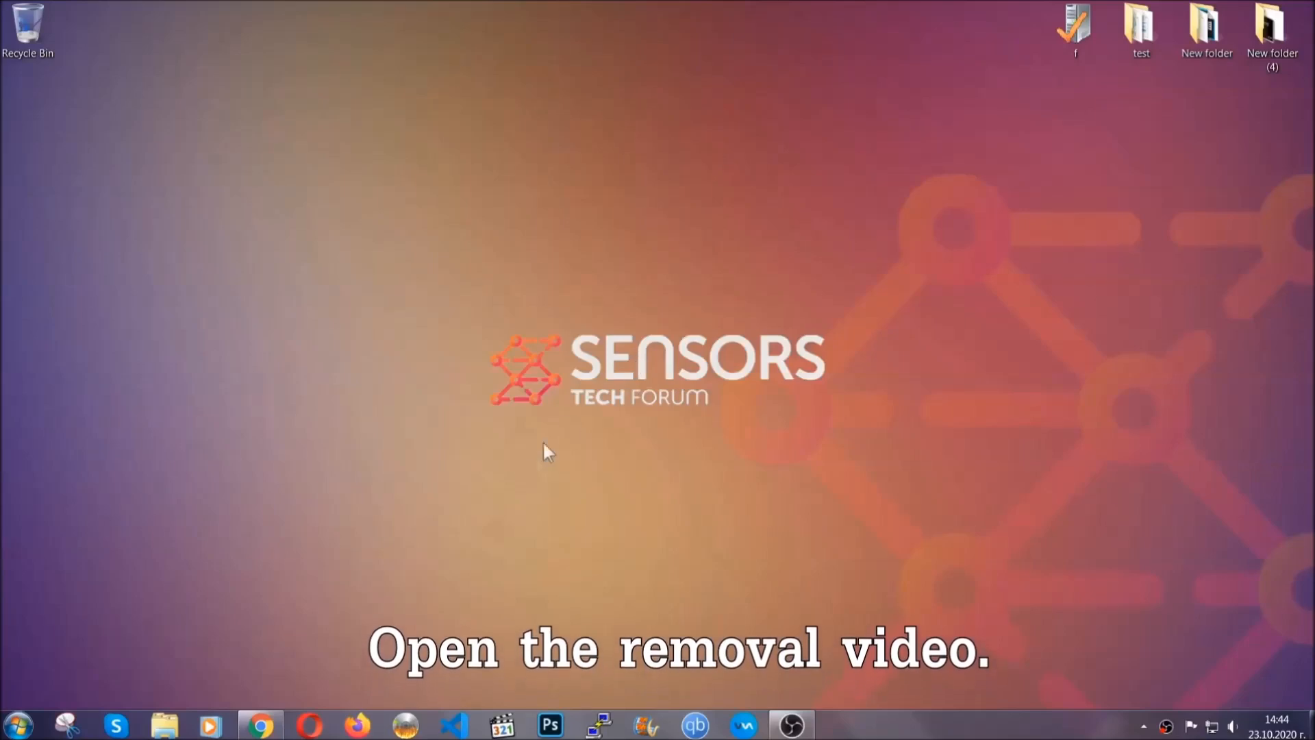
Follow the removal video's sensorstechforum link and download the Malware Removal Tool.
click(261, 724)
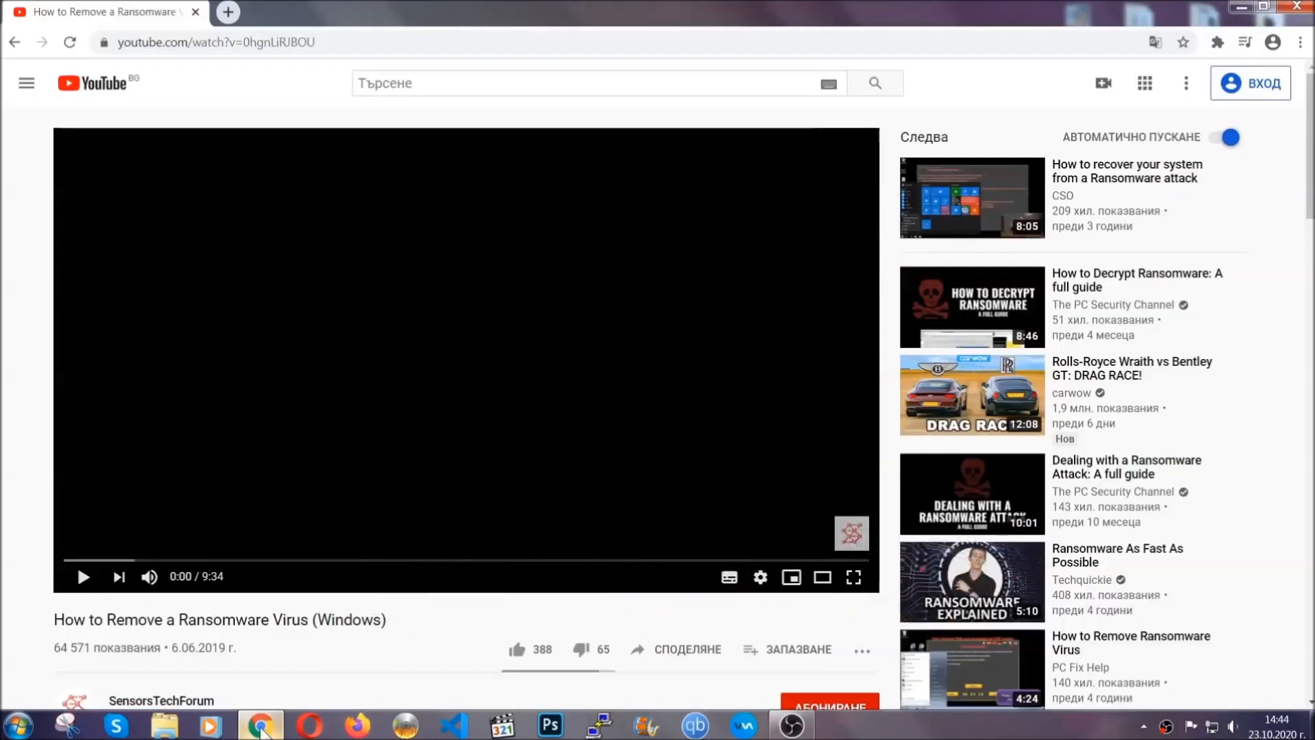
scroll(down, 3)
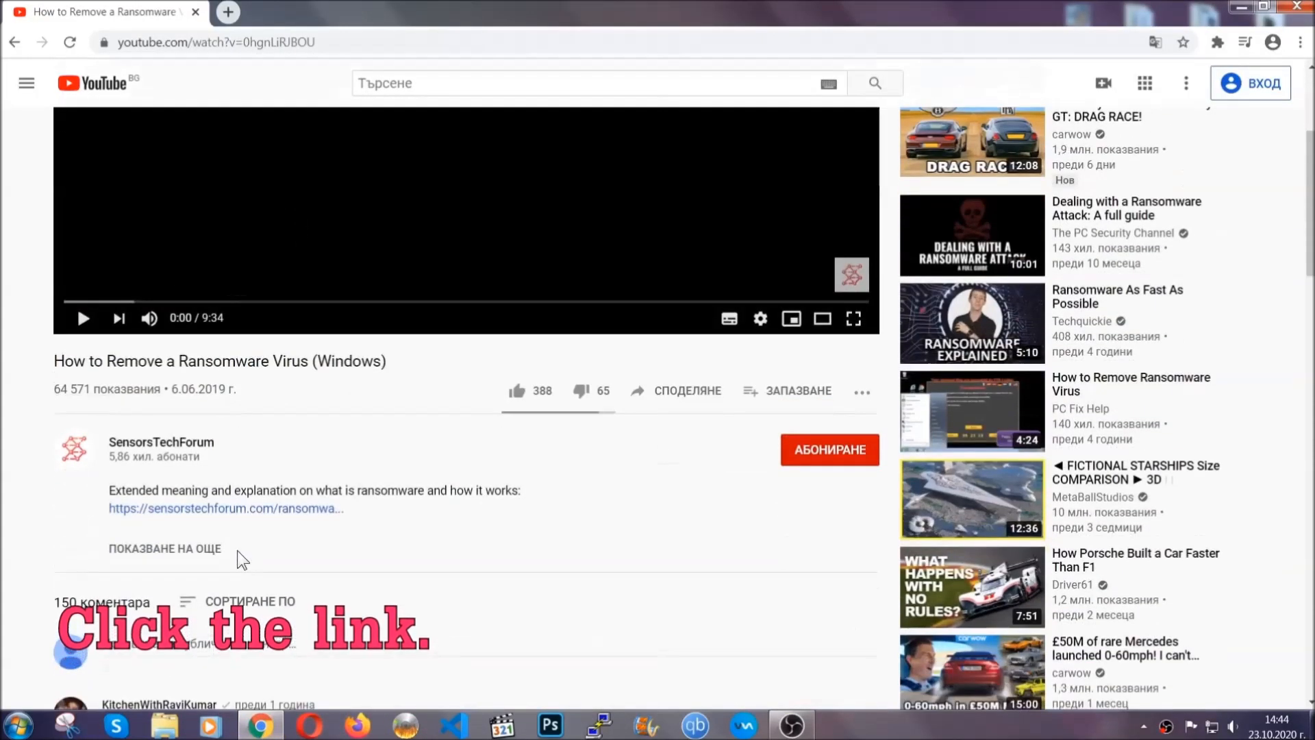
click(224, 508)
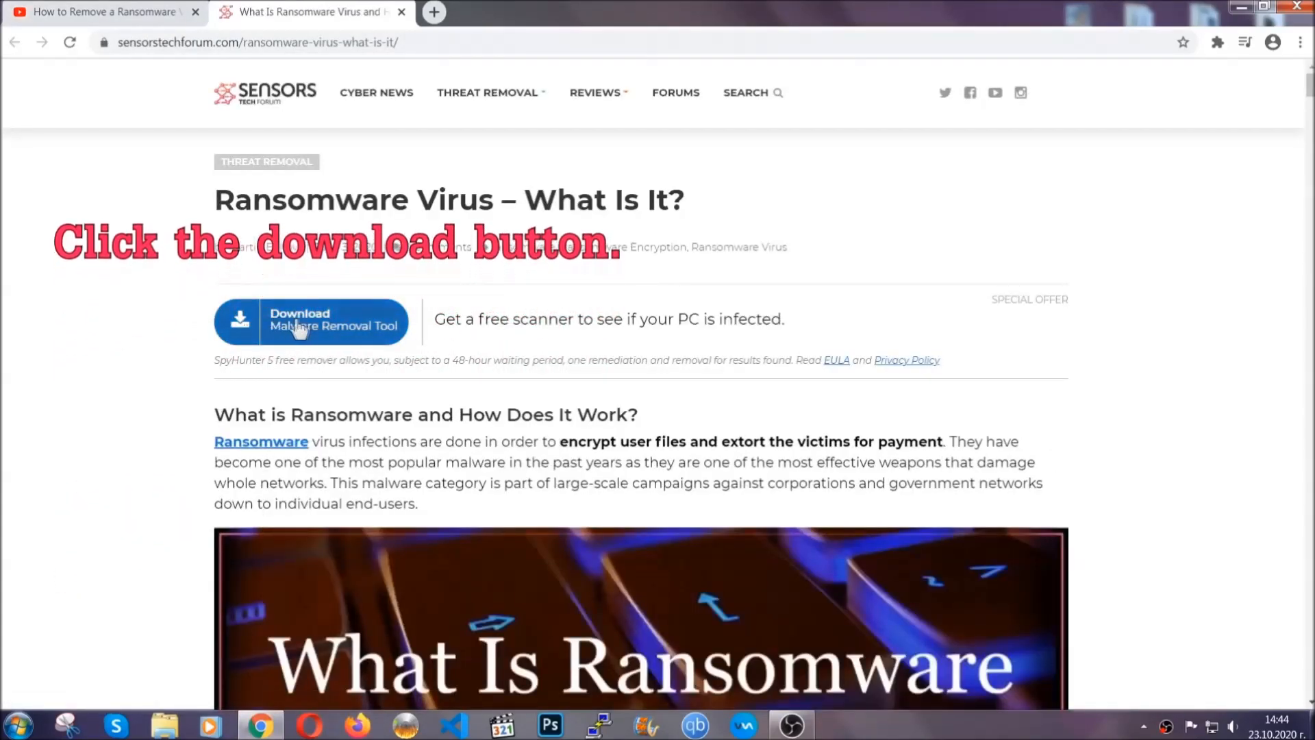
click(311, 321)
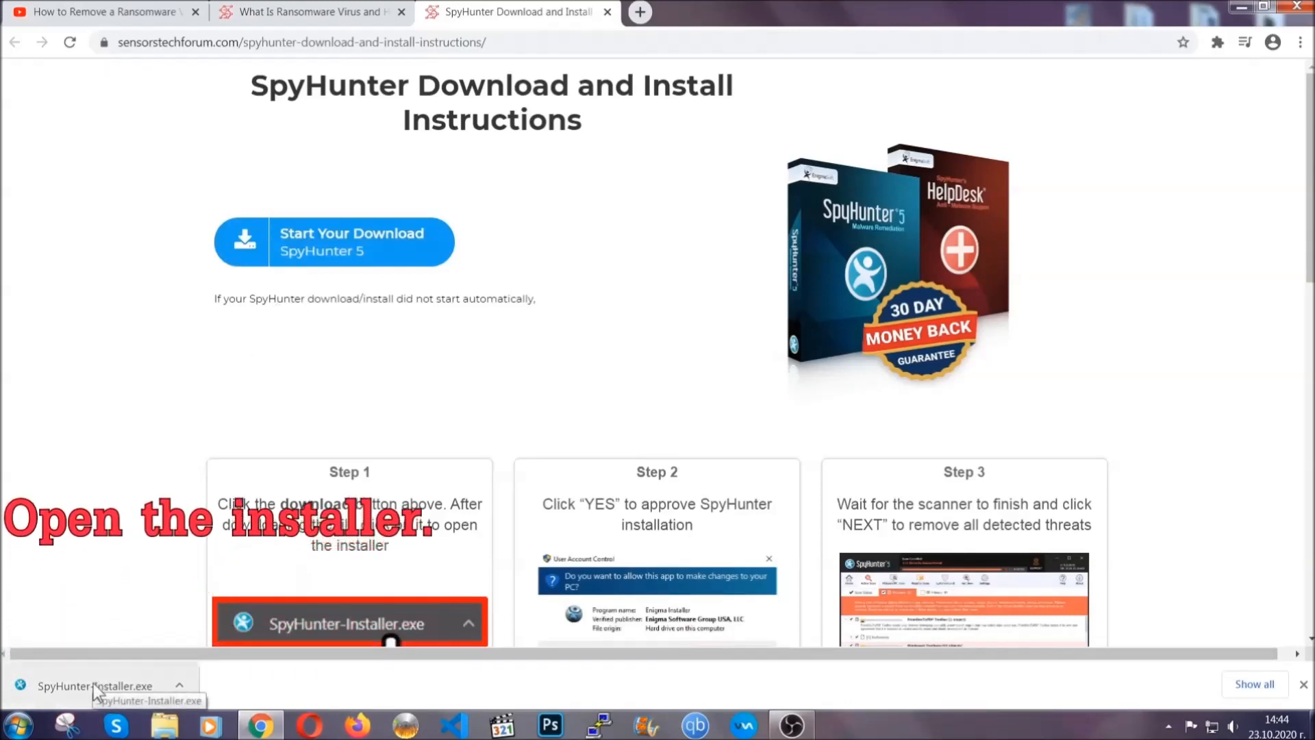
Run SpyHunter-Installer.exe, choose English, accept the EULA and finish installing.
click(93, 685)
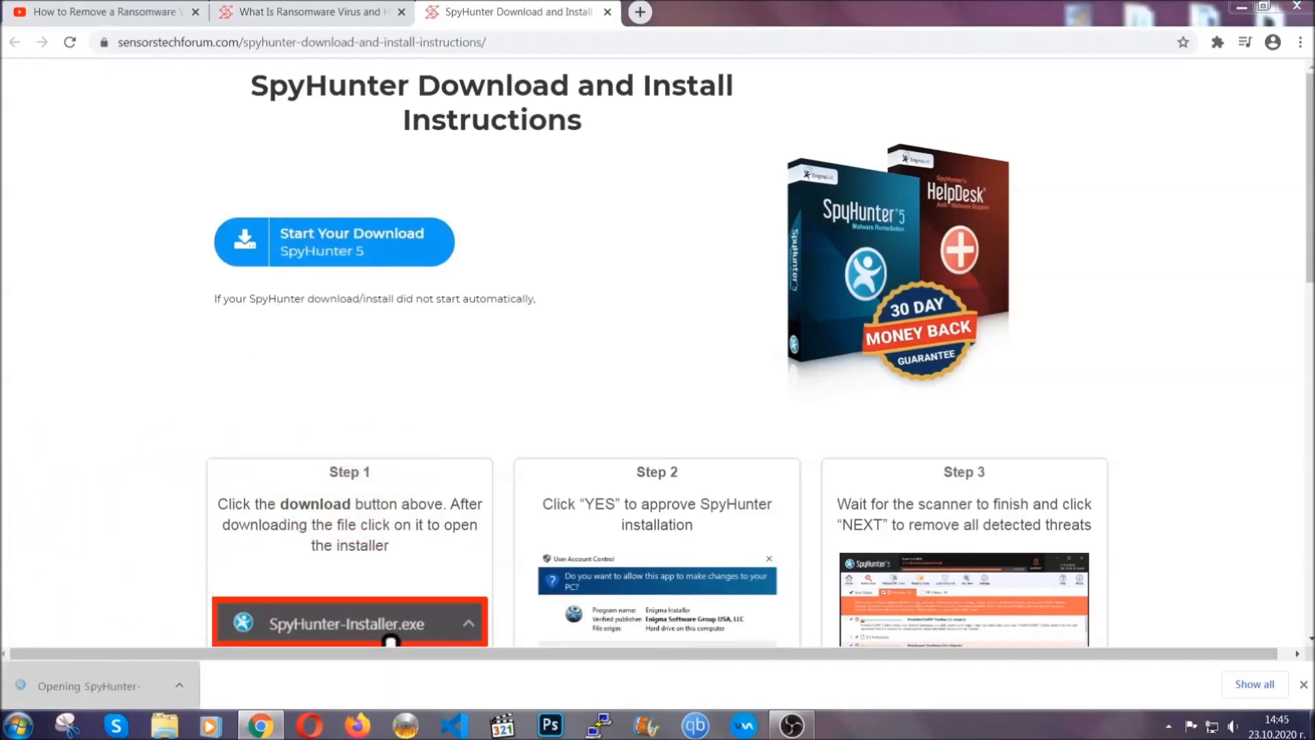
click(334, 623)
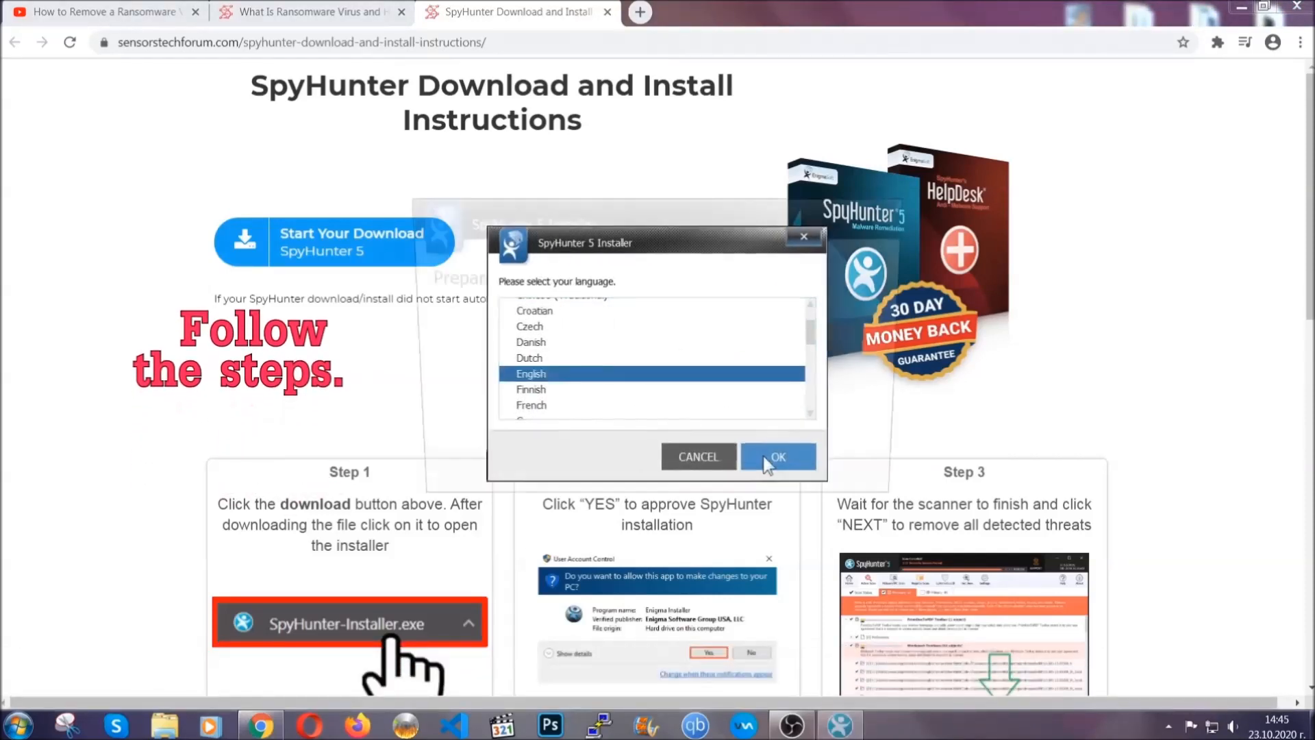
click(776, 457)
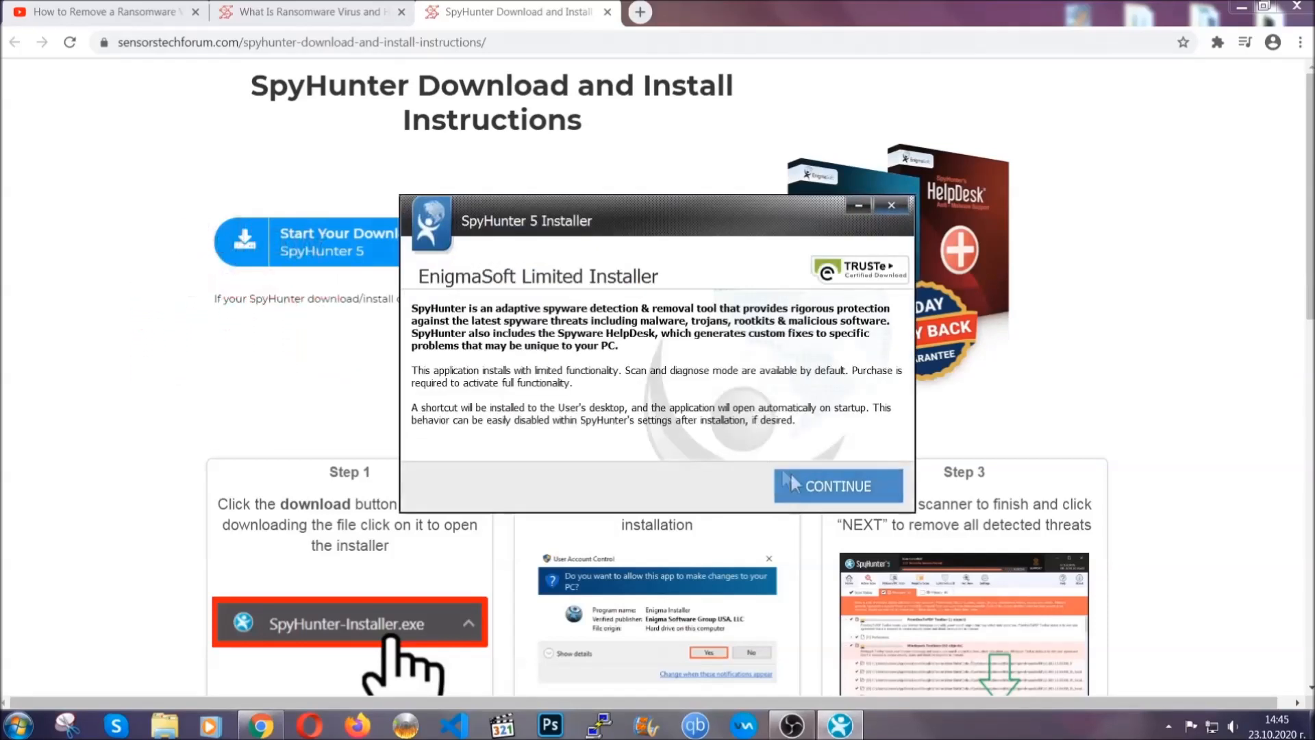
click(836, 485)
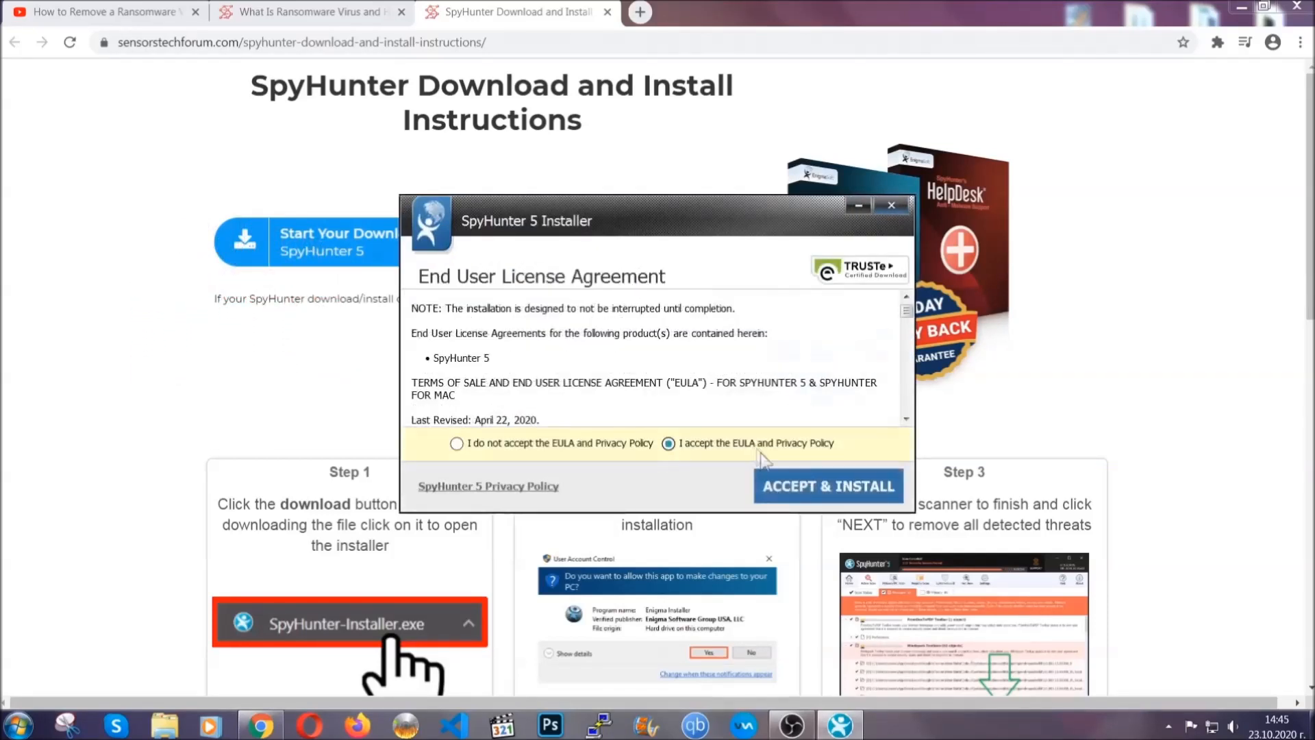
click(828, 485)
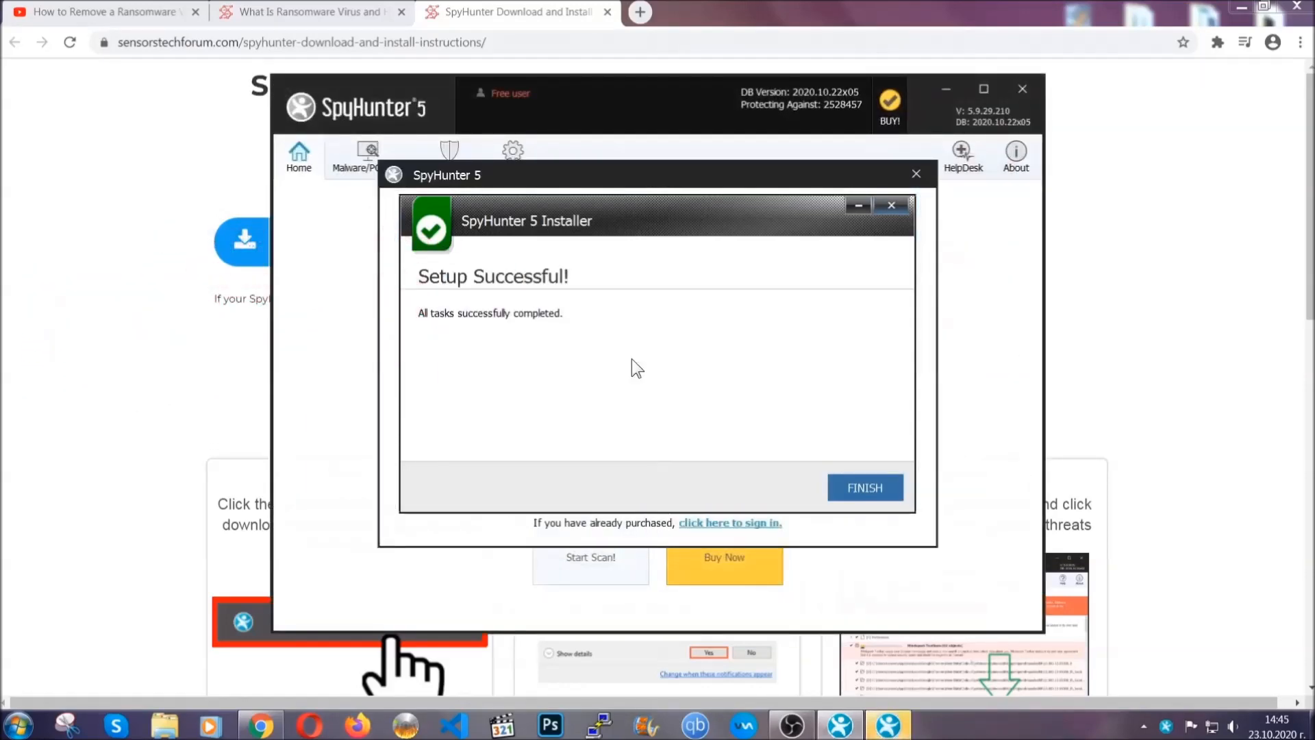
click(863, 487)
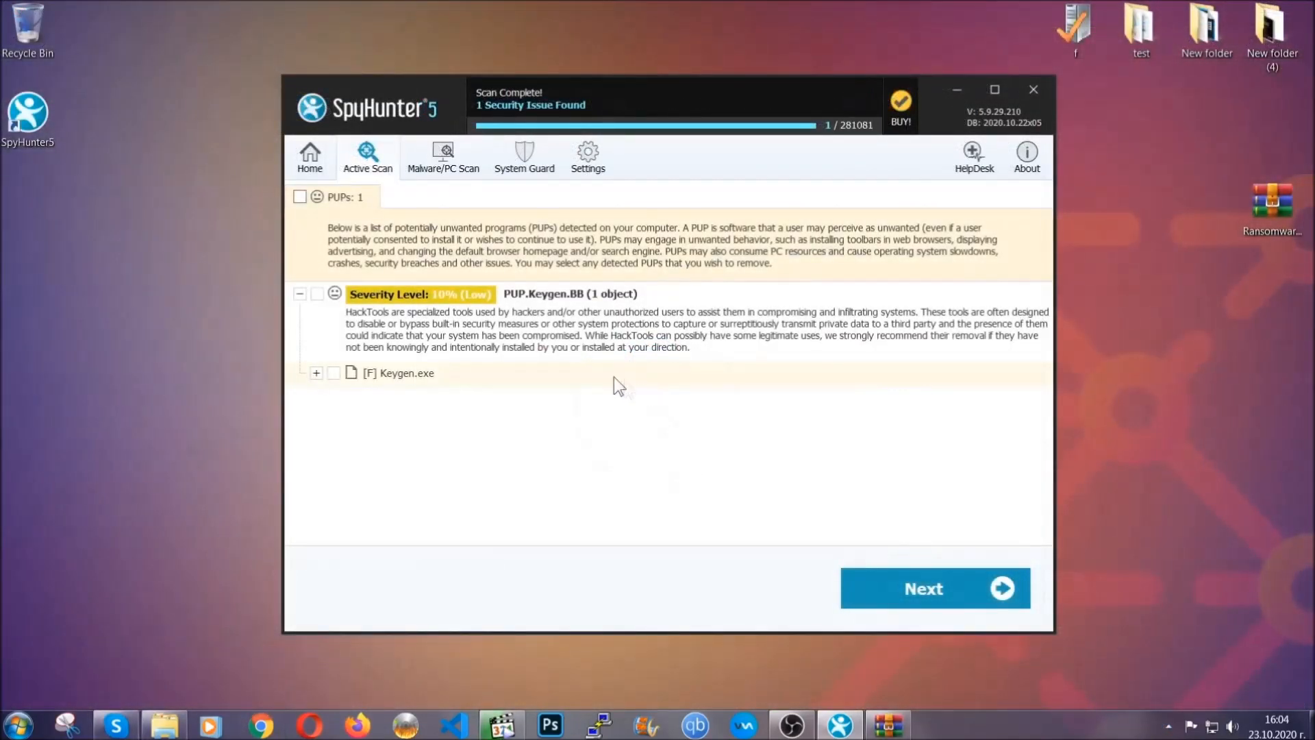
Proceed with removing the detected PUP.Keygen.BB threat.
click(299, 197)
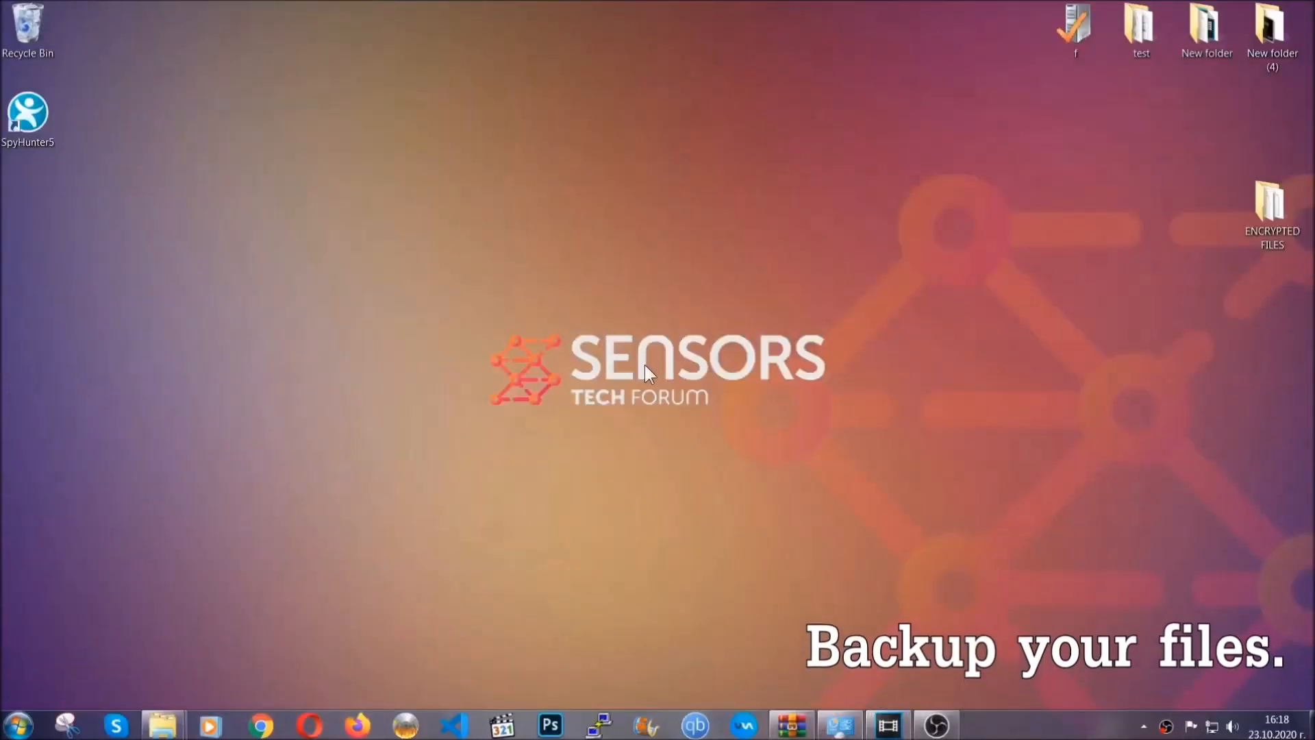
Open the ENCRYPTED FILES folder and copy all six .efji files.
click(1271, 209)
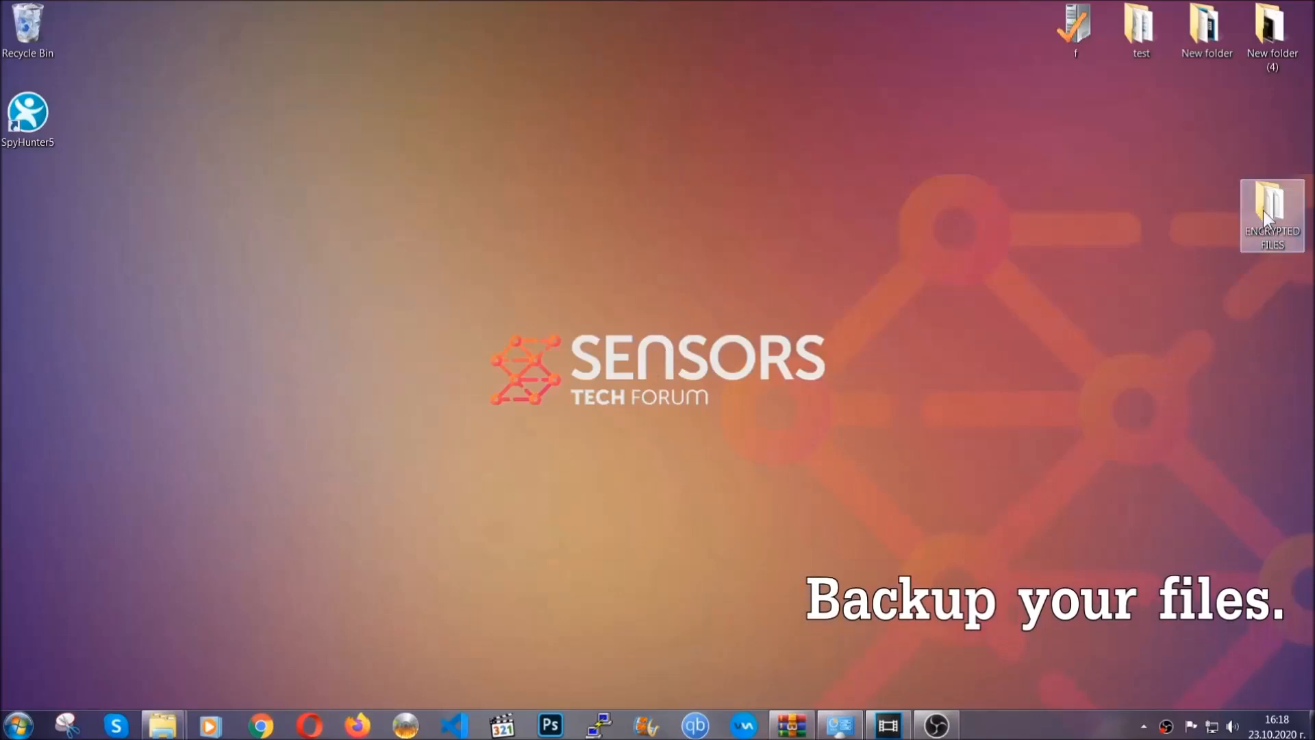
double_click(1271, 215)
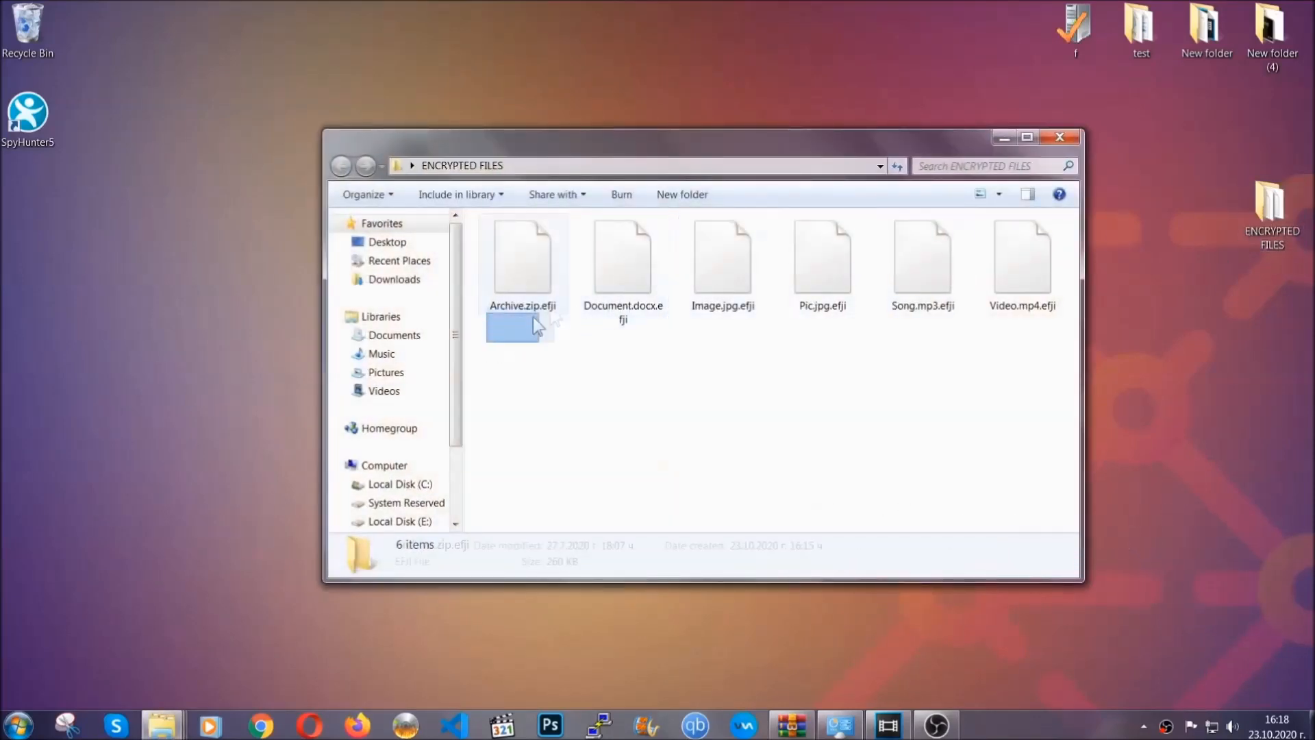
right_click(1021, 261)
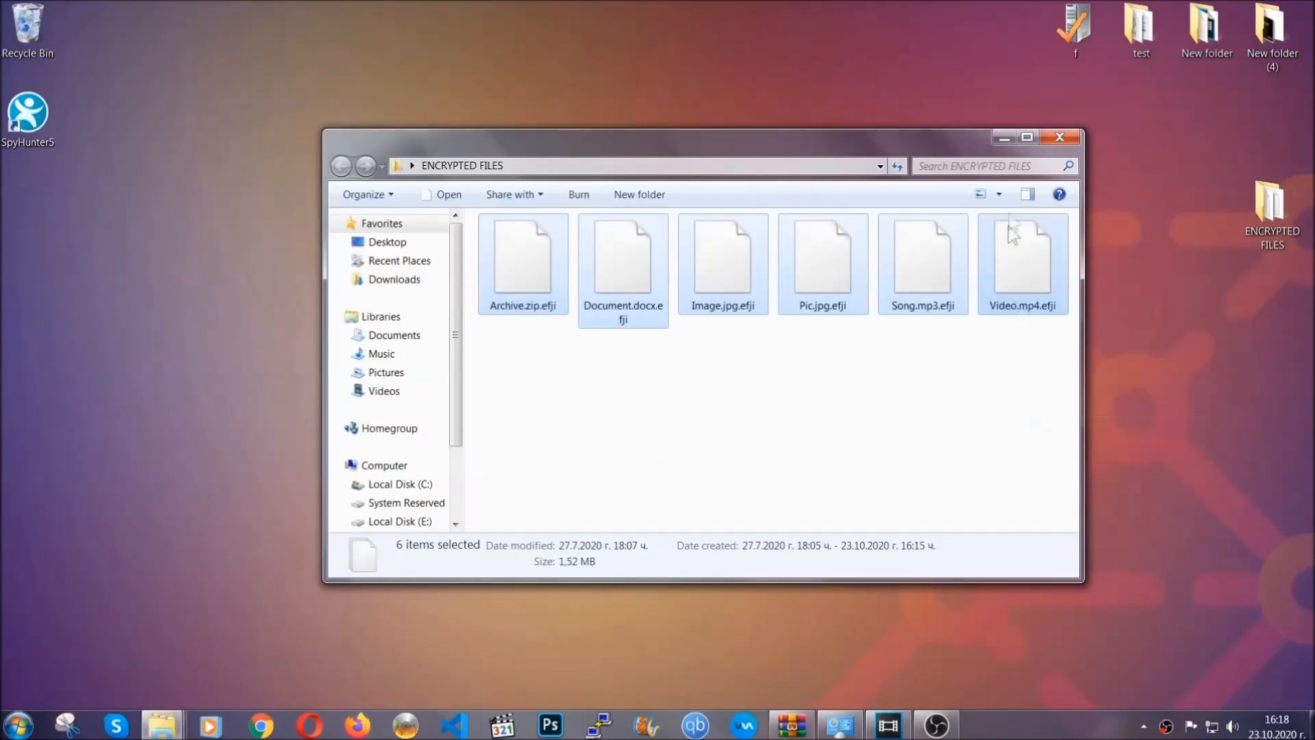
click(1060, 137)
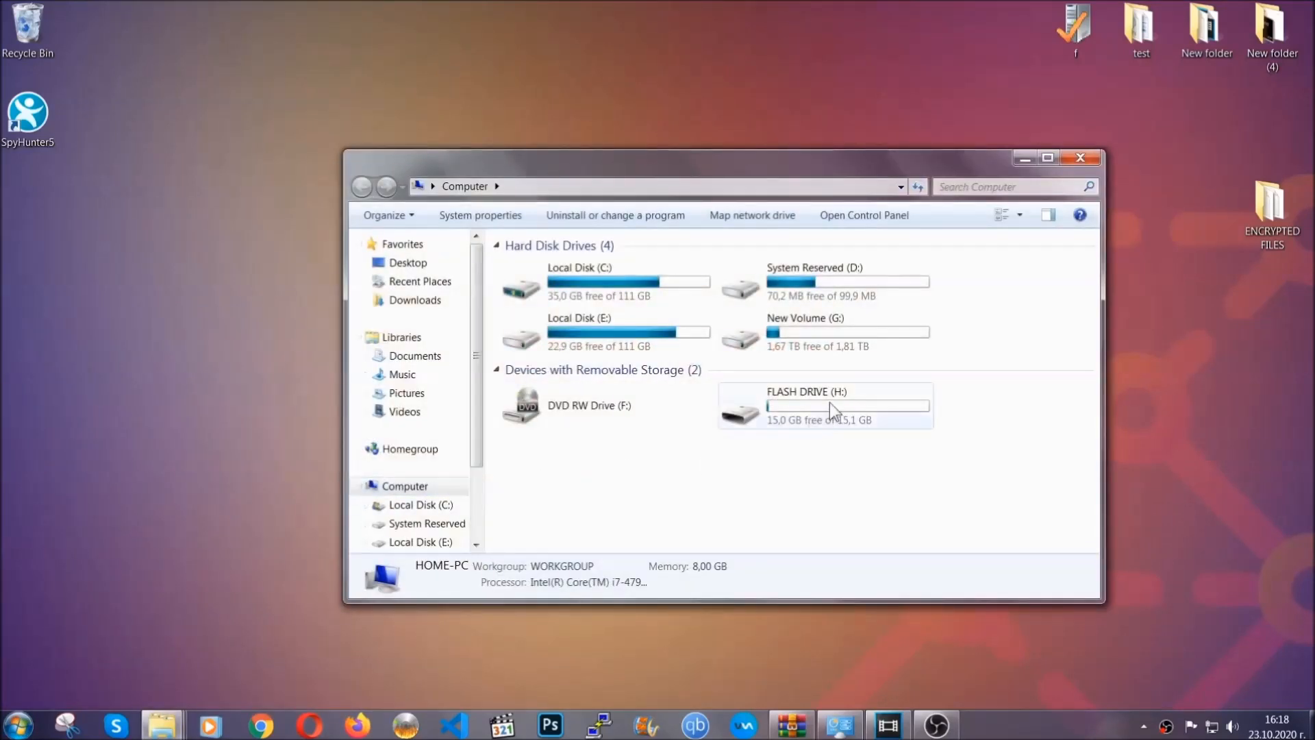
Paste the six files onto FLASH DRIVE (H:) and close the window.
double_click(824, 406)
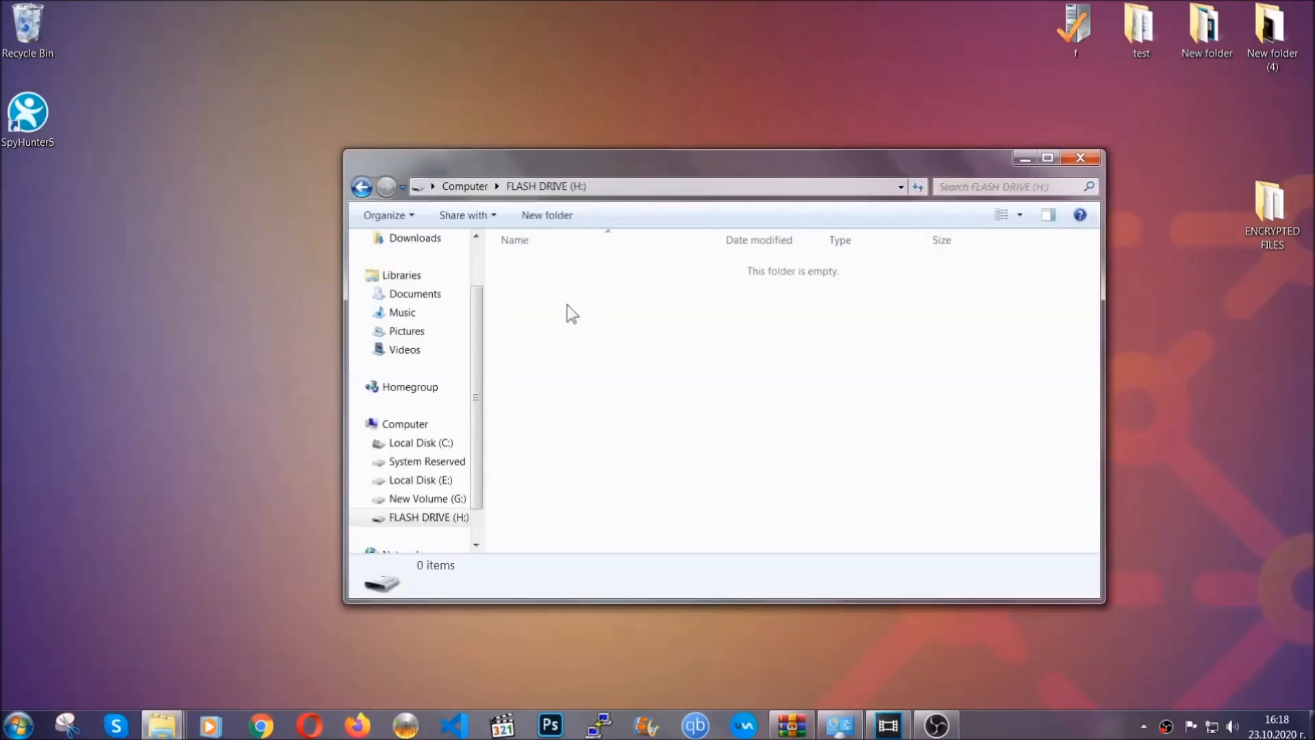
right_click(571, 314)
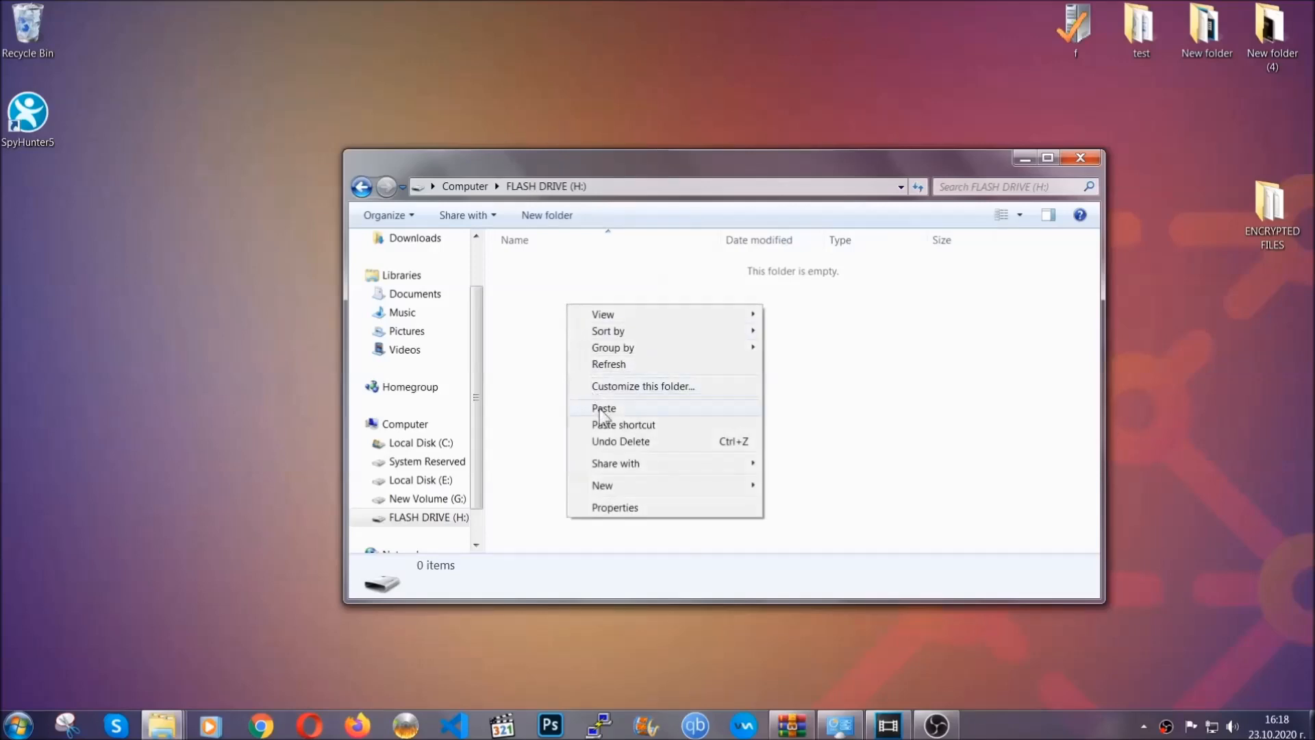
click(602, 409)
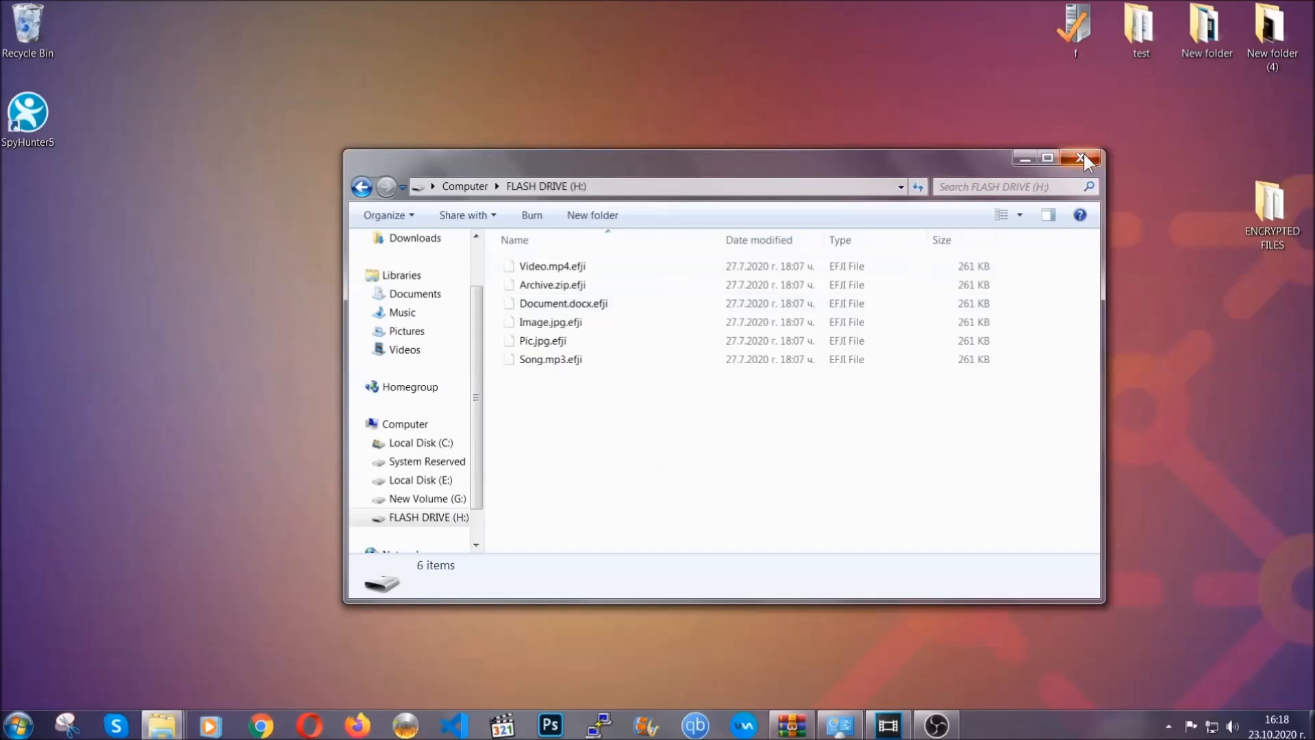
click(1083, 158)
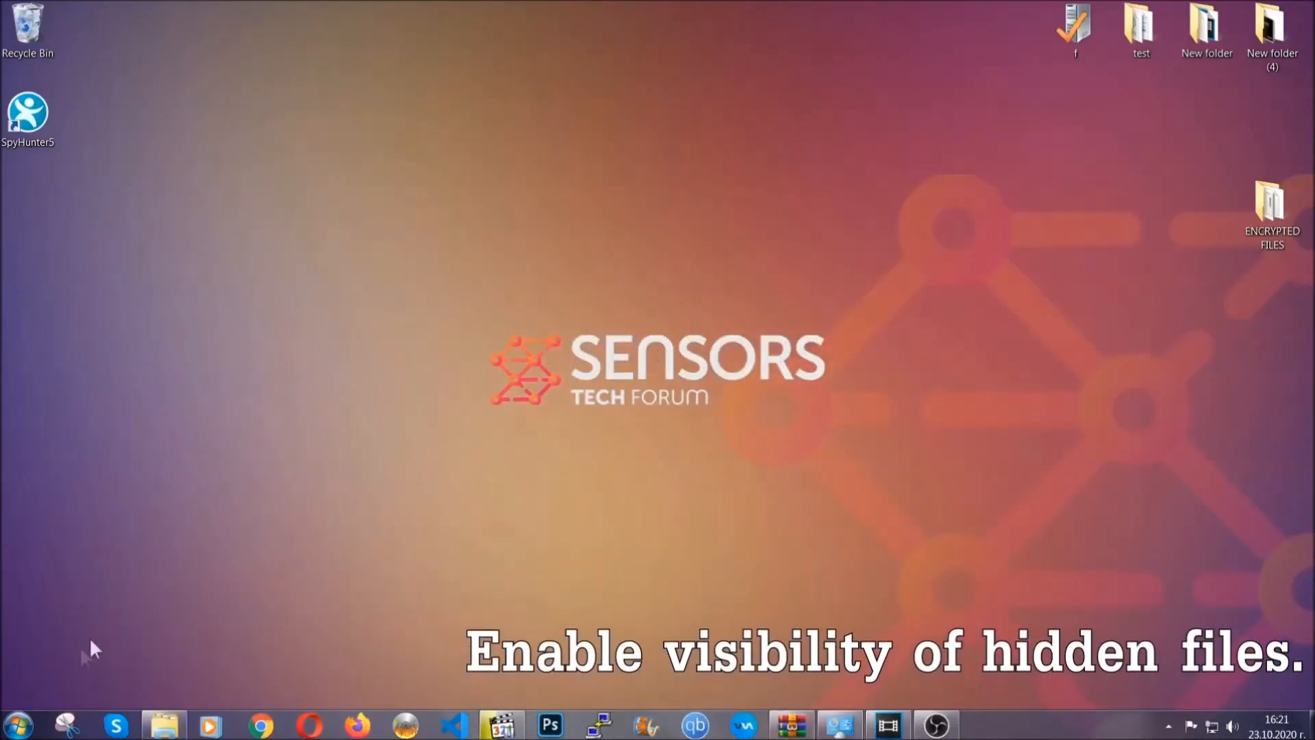
From Start search, set Folder Options to show hidden files, folders and drives.
click(16, 723)
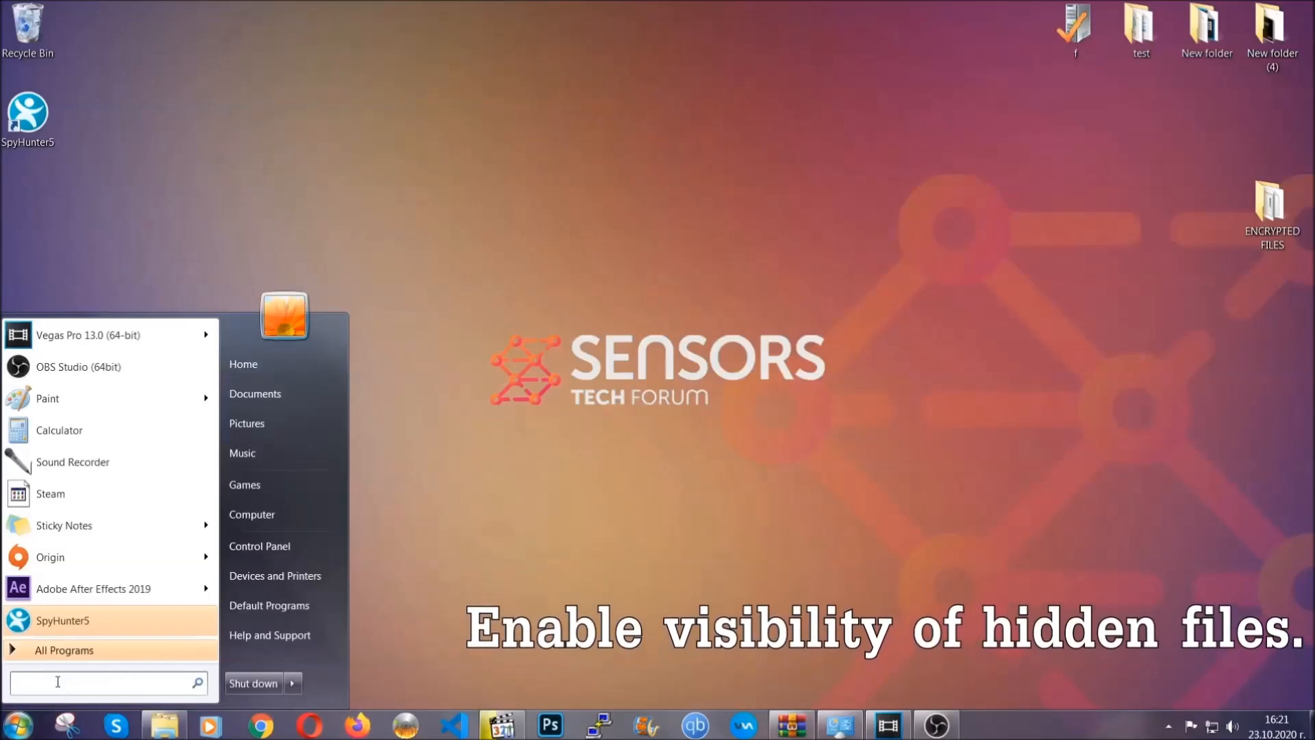
text(show hidden files and folders)
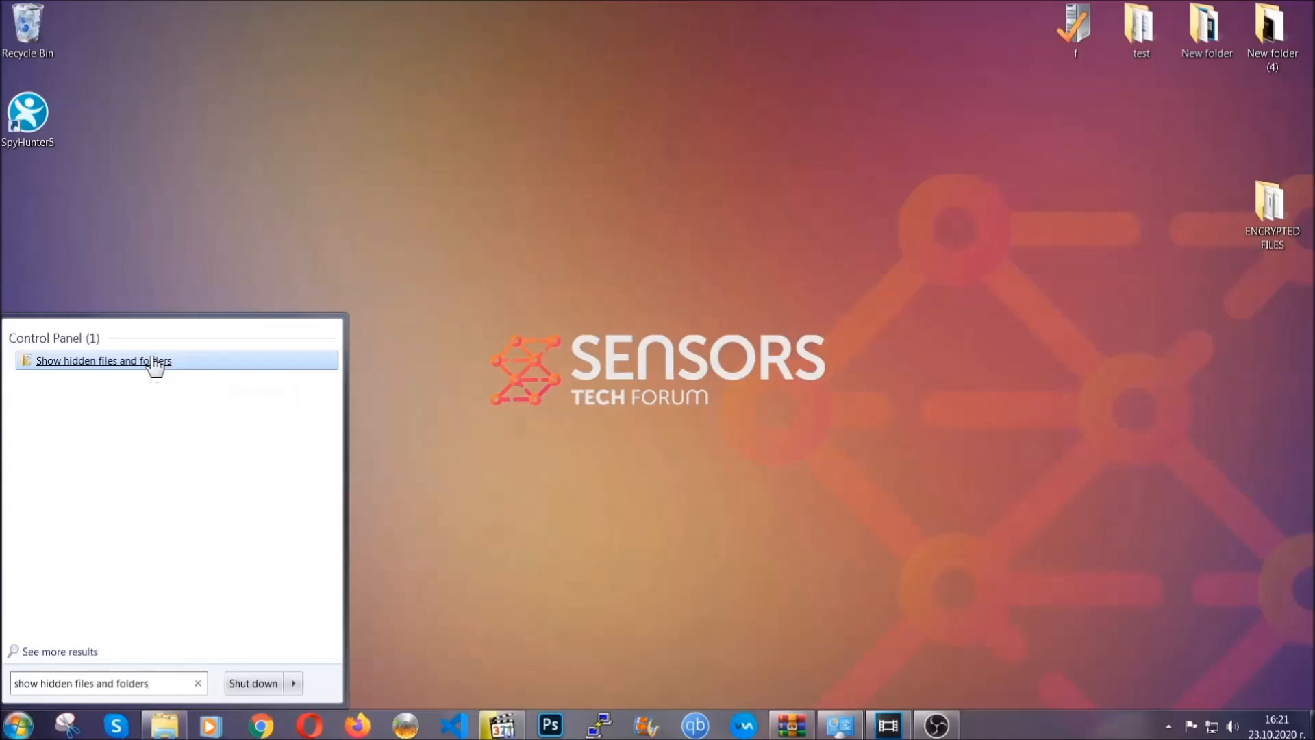
click(104, 359)
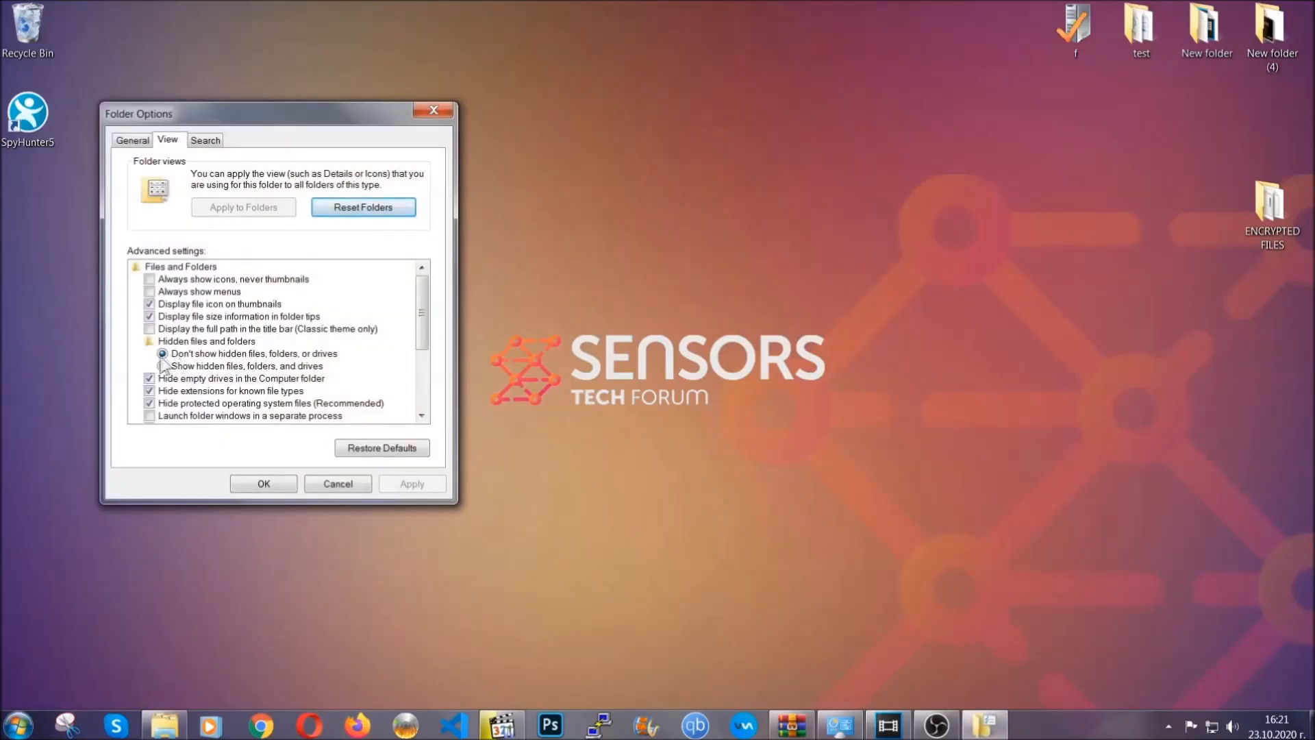
click(163, 366)
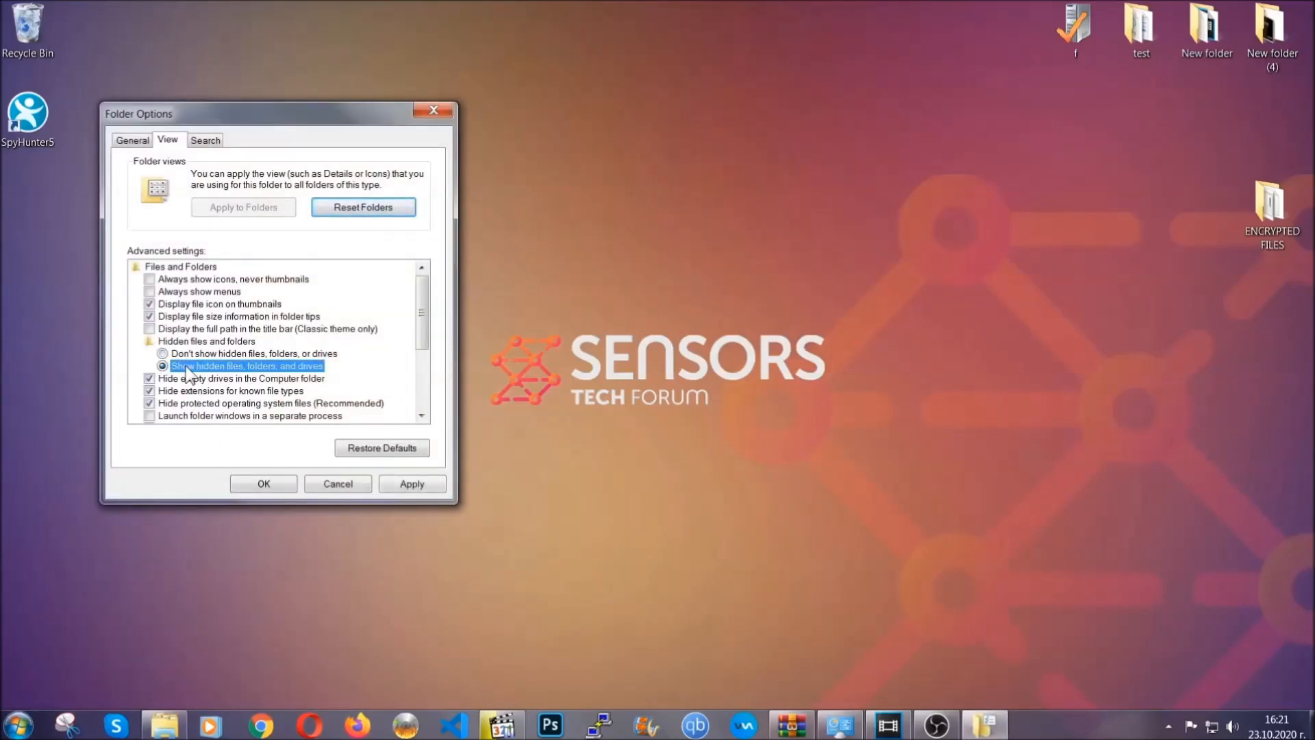
click(411, 483)
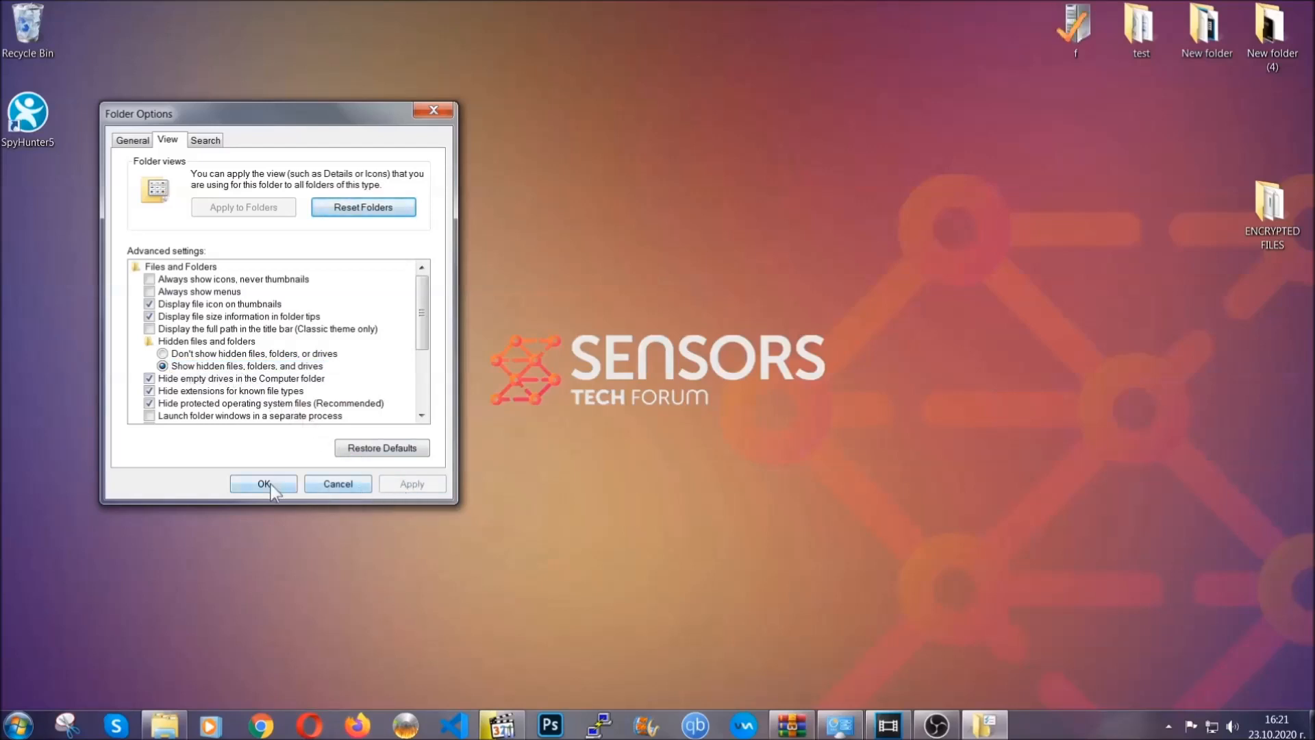
click(263, 483)
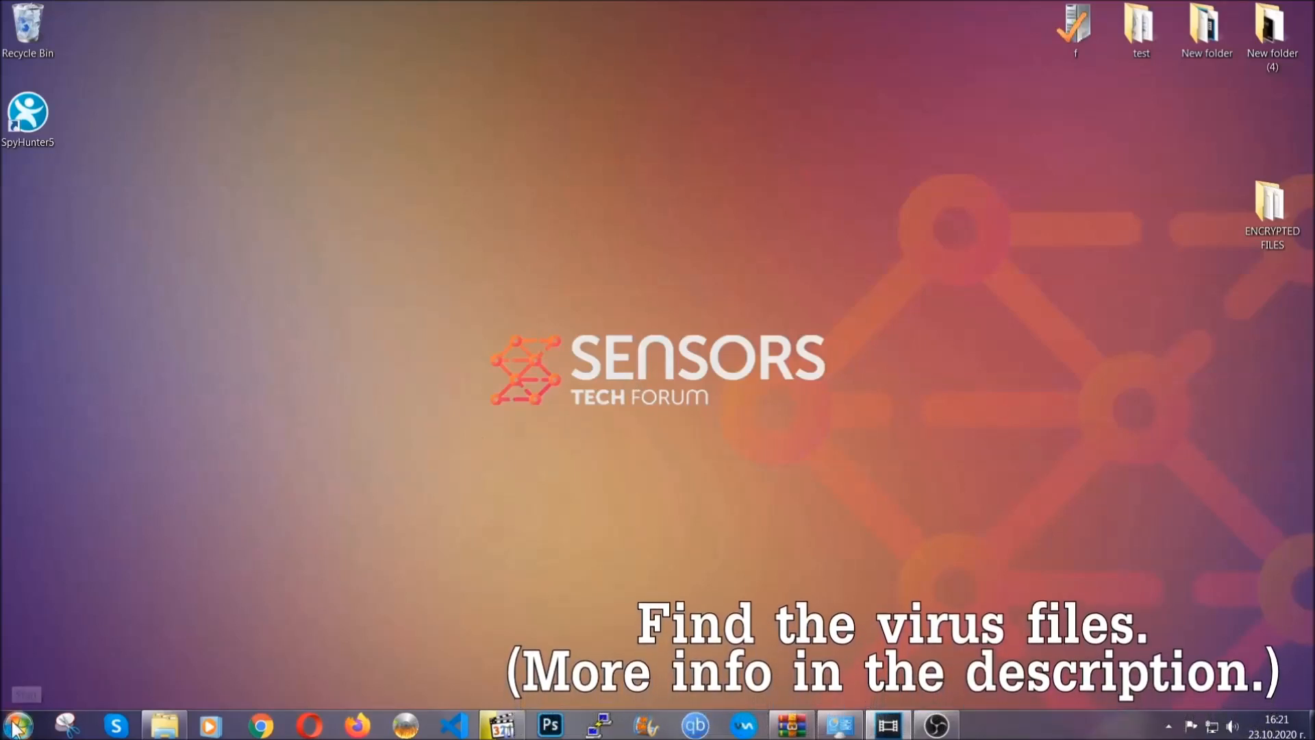
Open Computer and search for 'fileextension:exe Example Virus Name'.
click(15, 723)
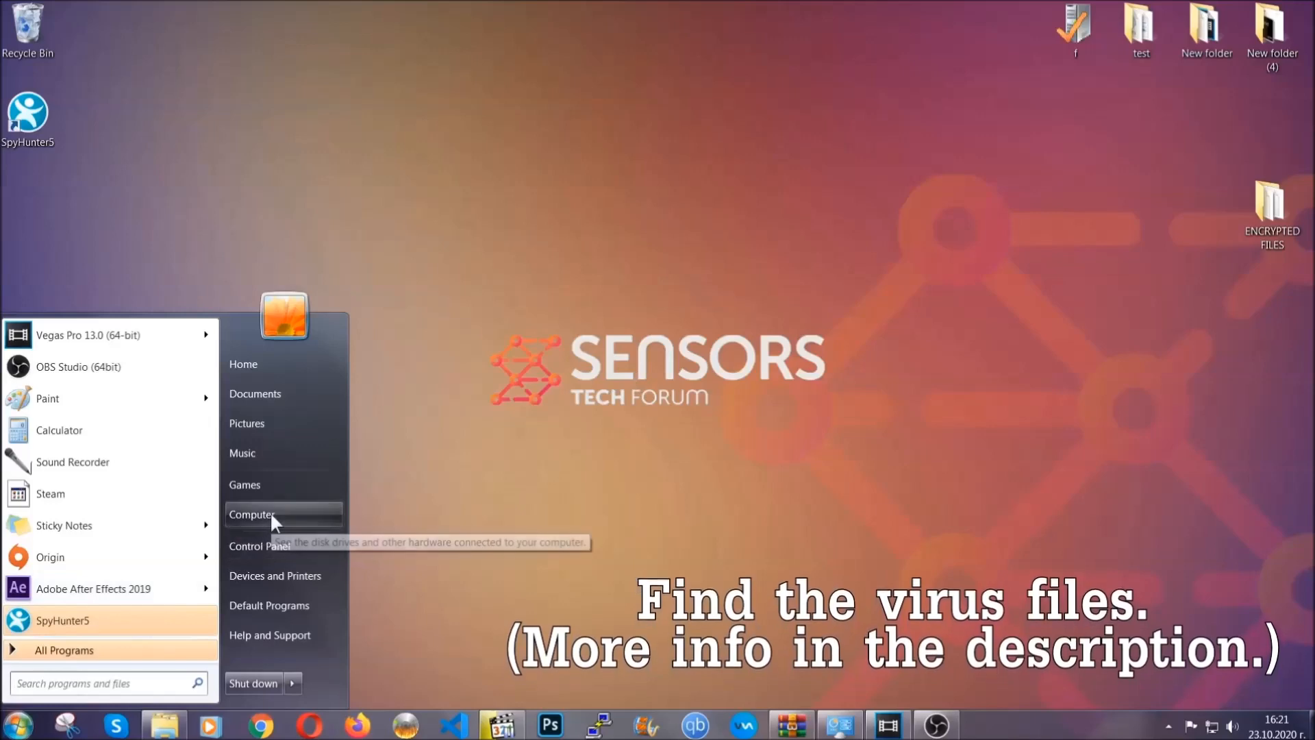
click(253, 514)
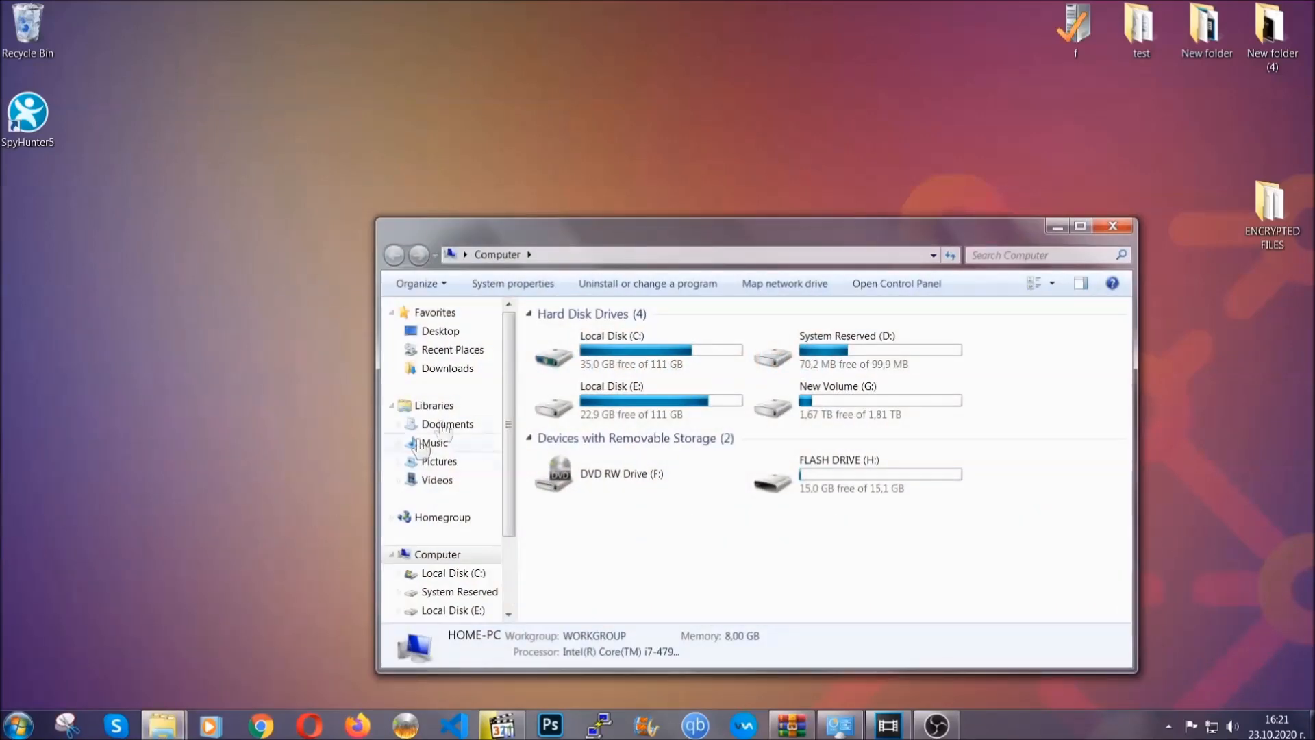
drag(755, 226, 629, 183)
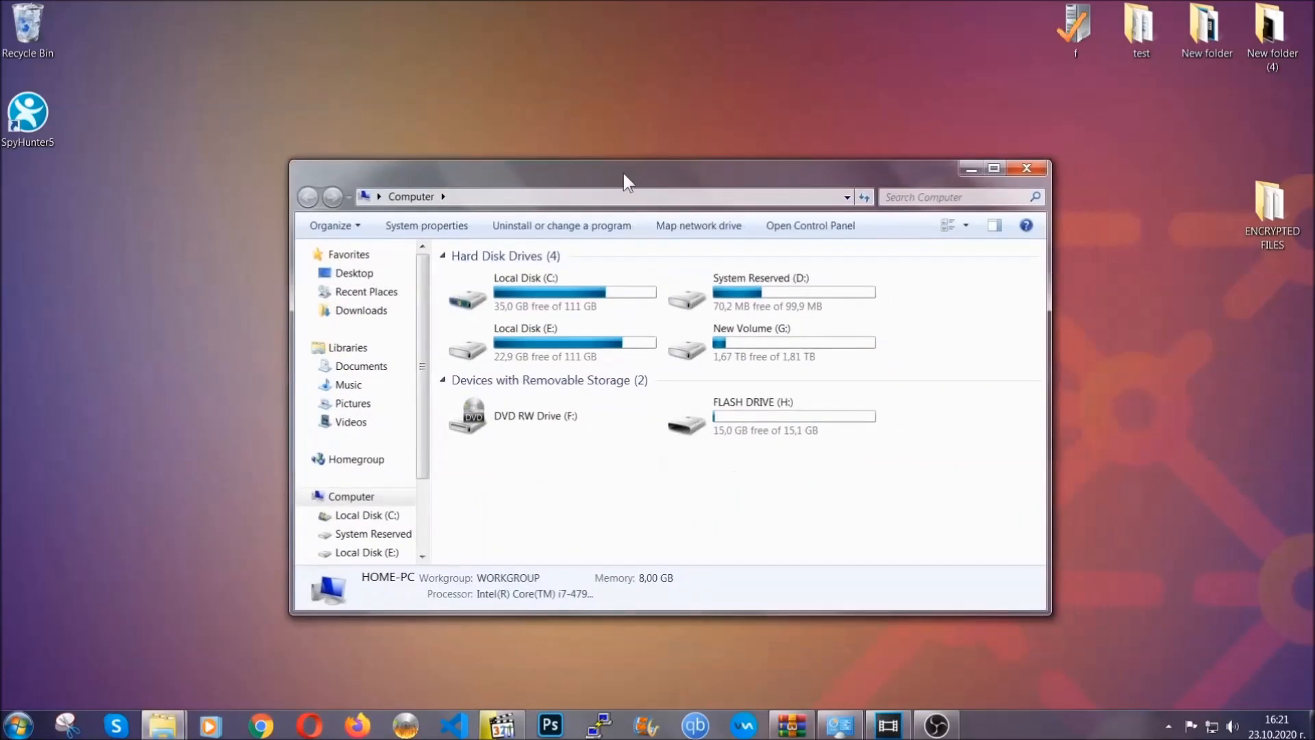
click(956, 197)
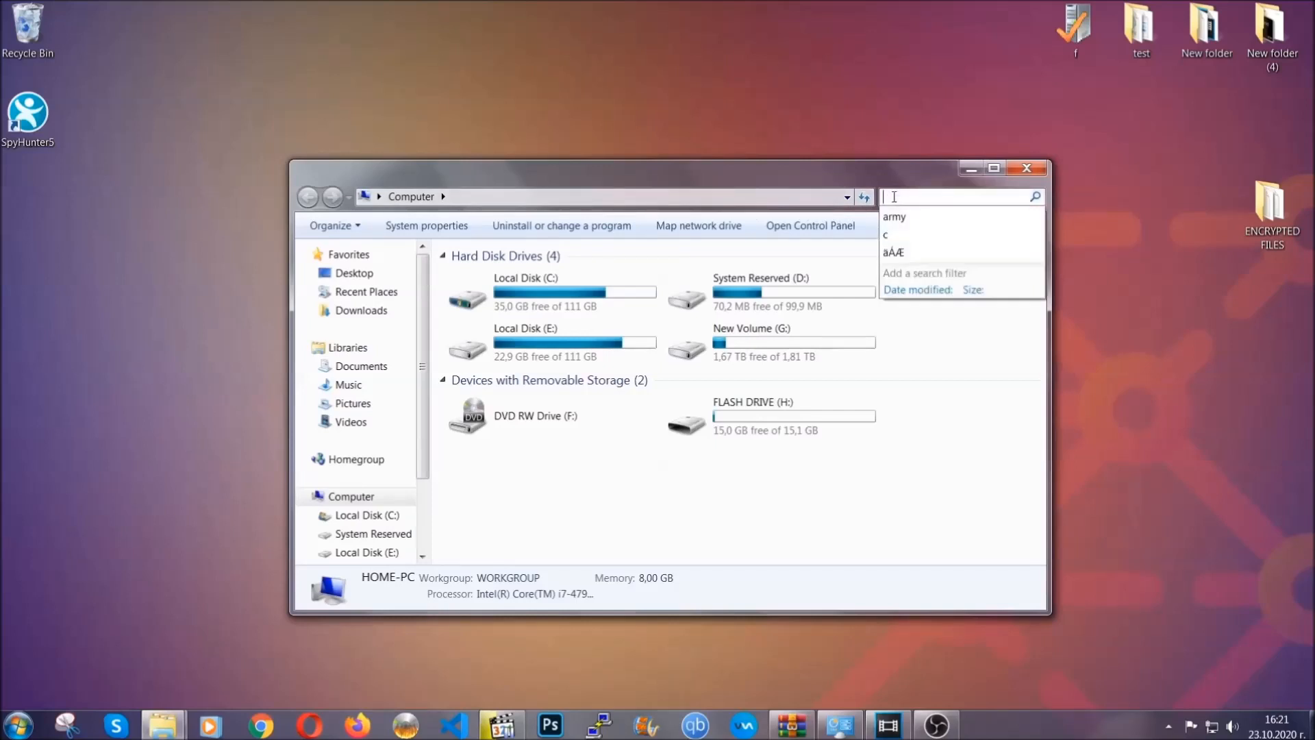
text(fileextension:exe E)
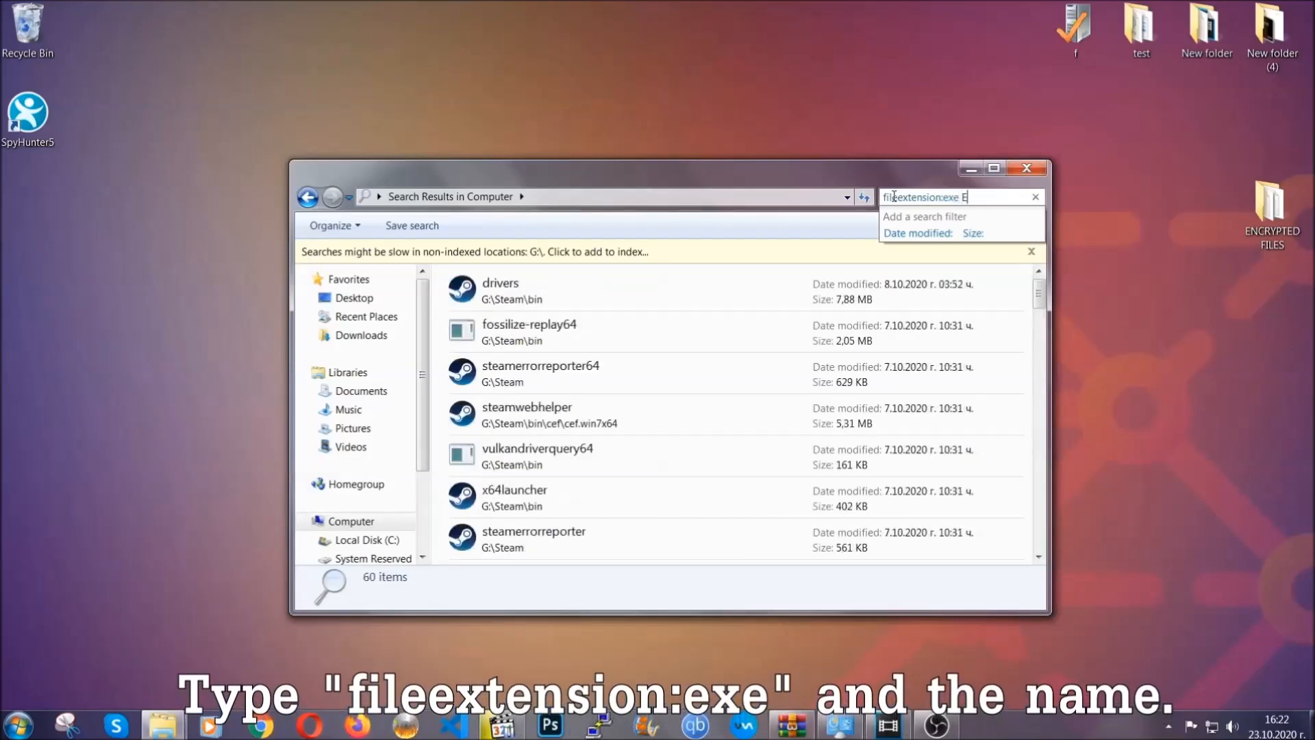
text(xample Virus Name)
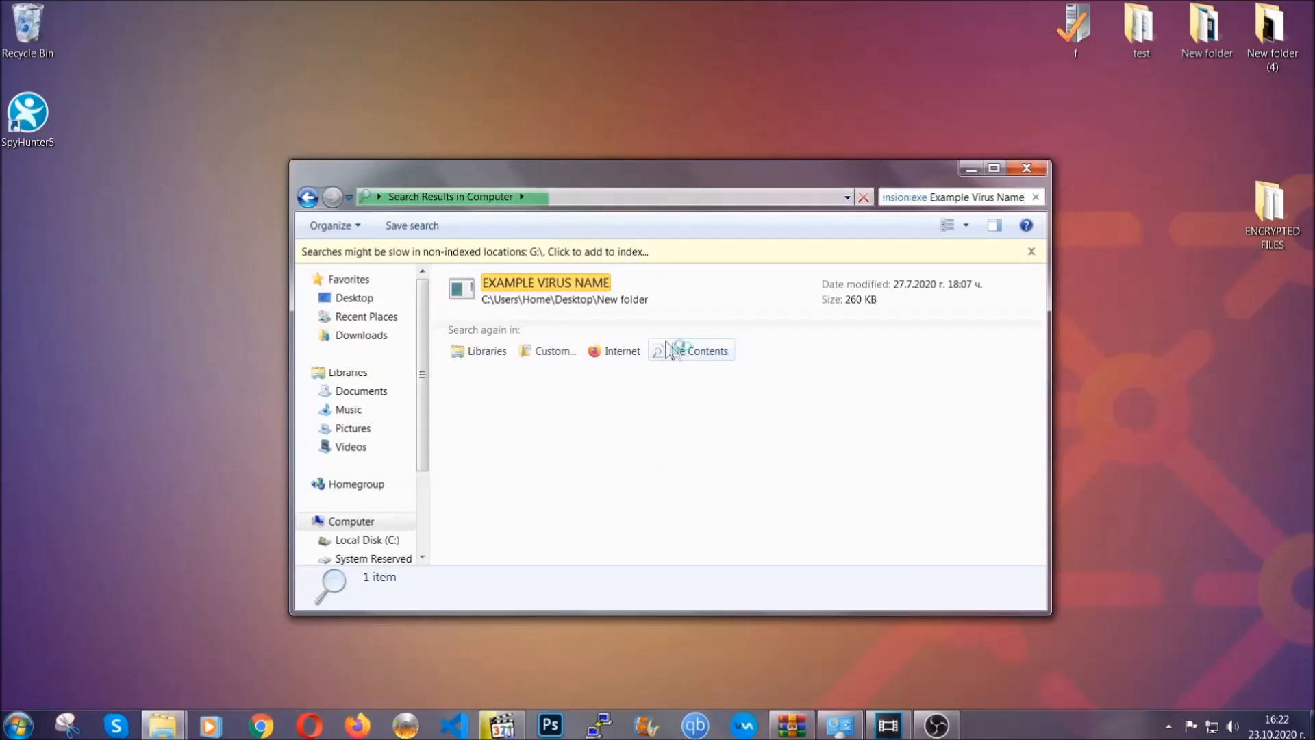
Delete the EXAMPLE VIRUS NAME file, confirming the move to the Recycle Bin.
click(545, 283)
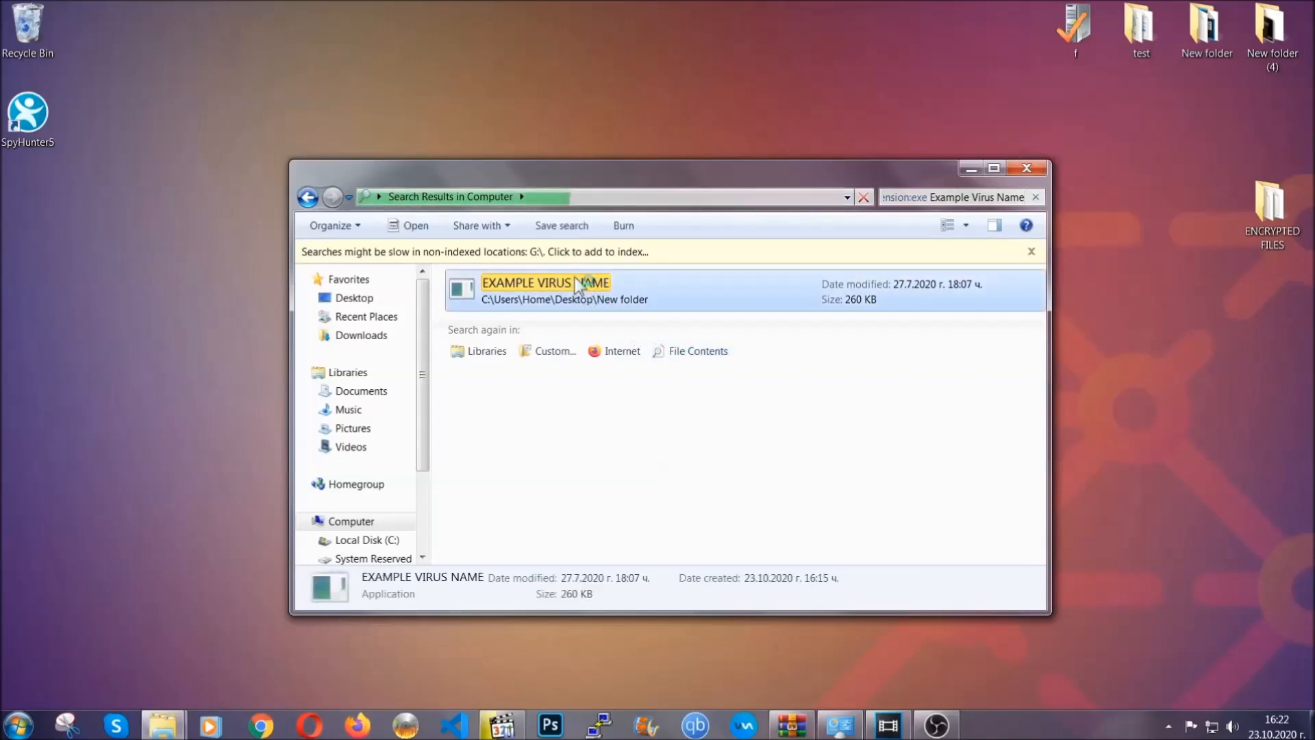
right_click(545, 283)
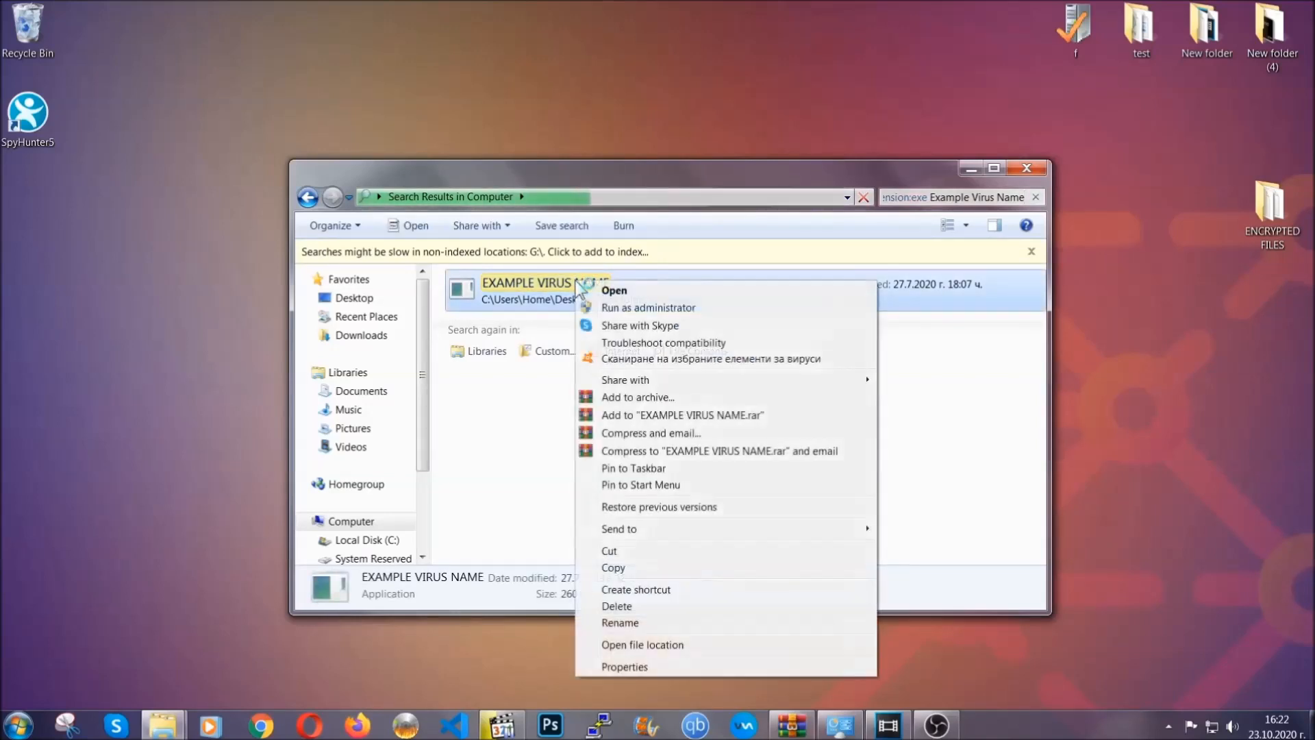
mouse_move(616, 606)
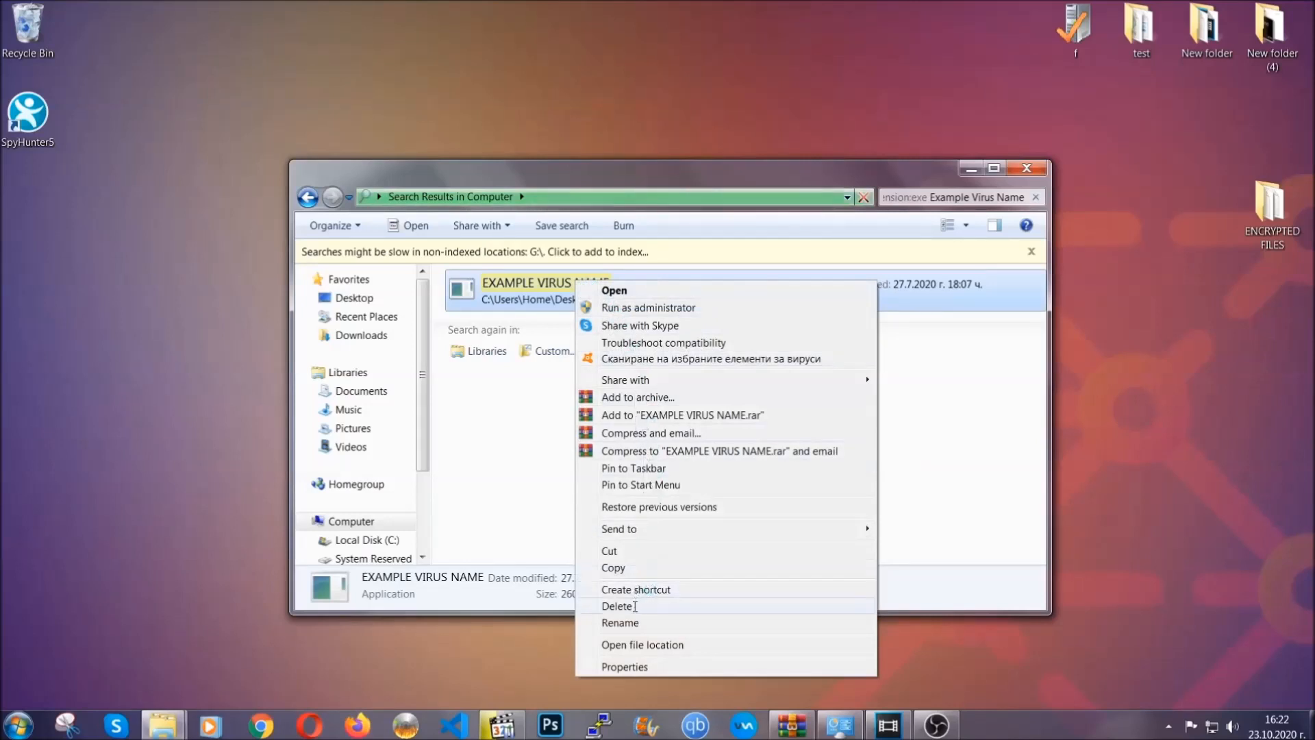
click(618, 605)
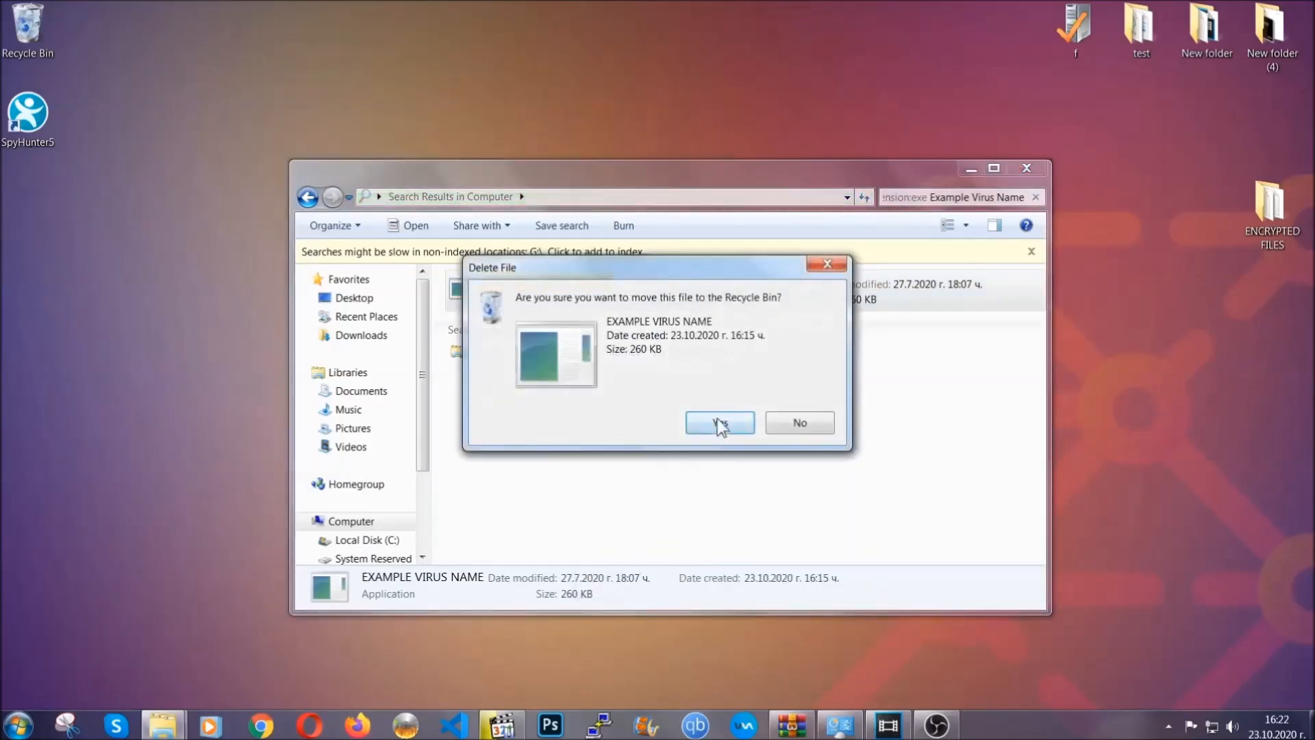
click(720, 422)
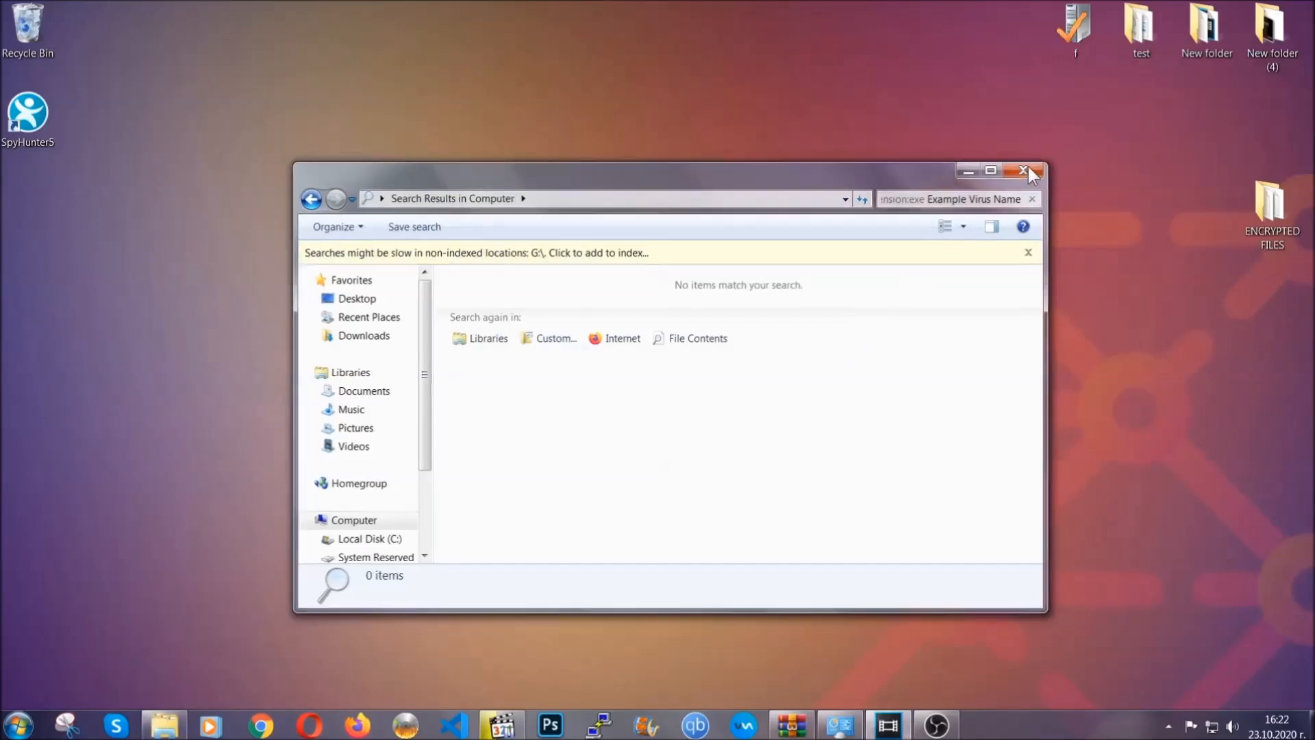
Close the empty Explorer search results window.
click(1026, 170)
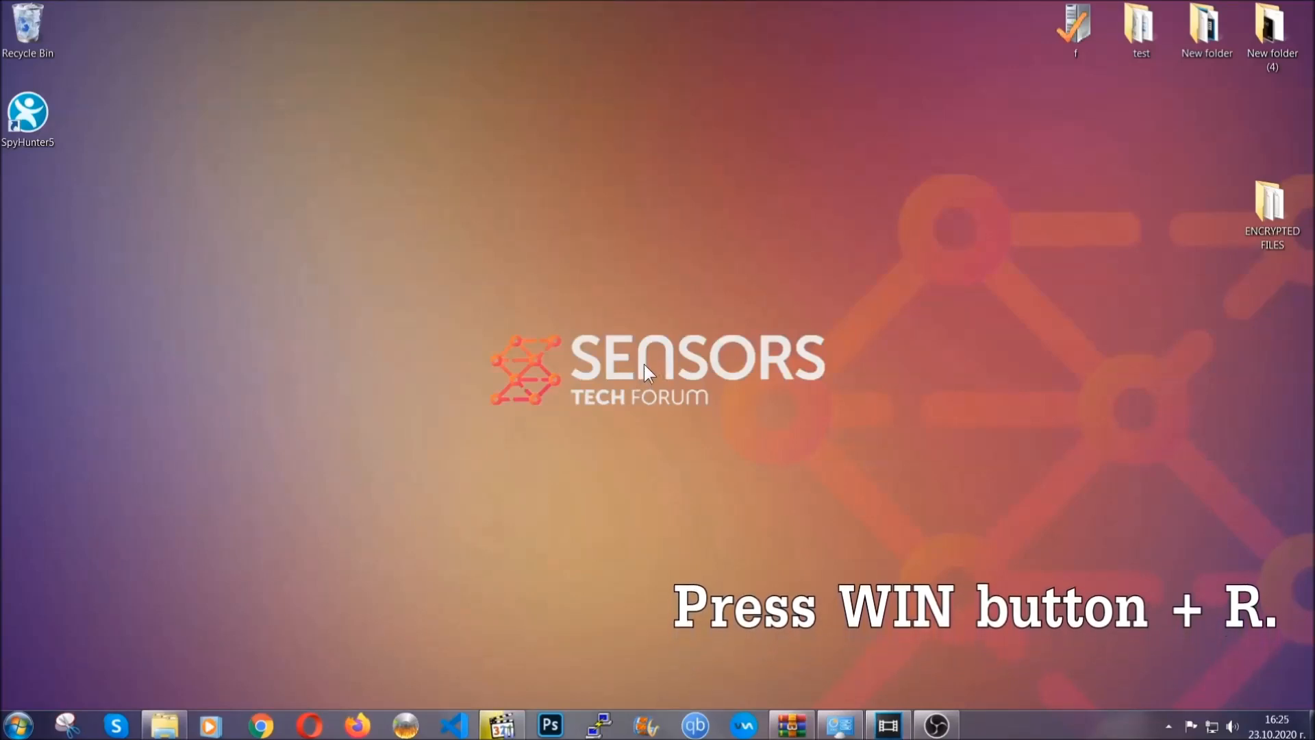
Run REGEDIT from the Win+R Run box.
key(win+r)
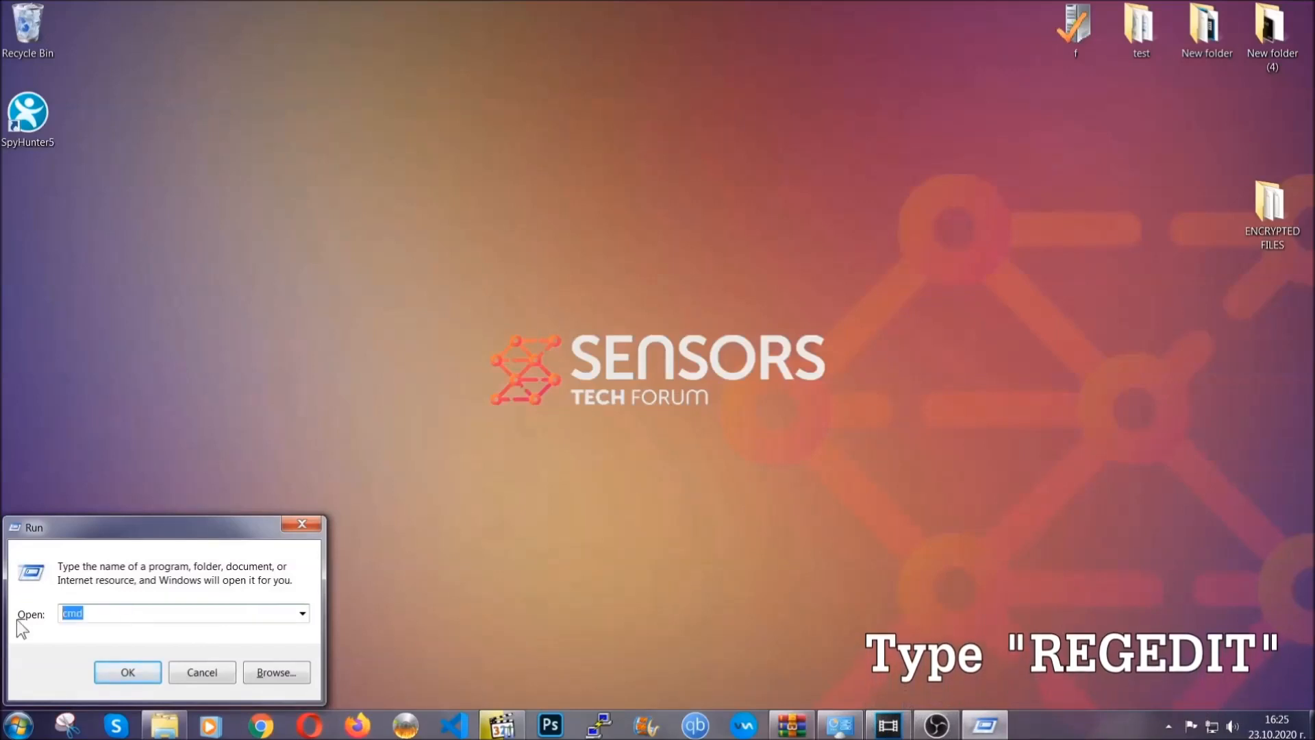
text(REGEDIT)
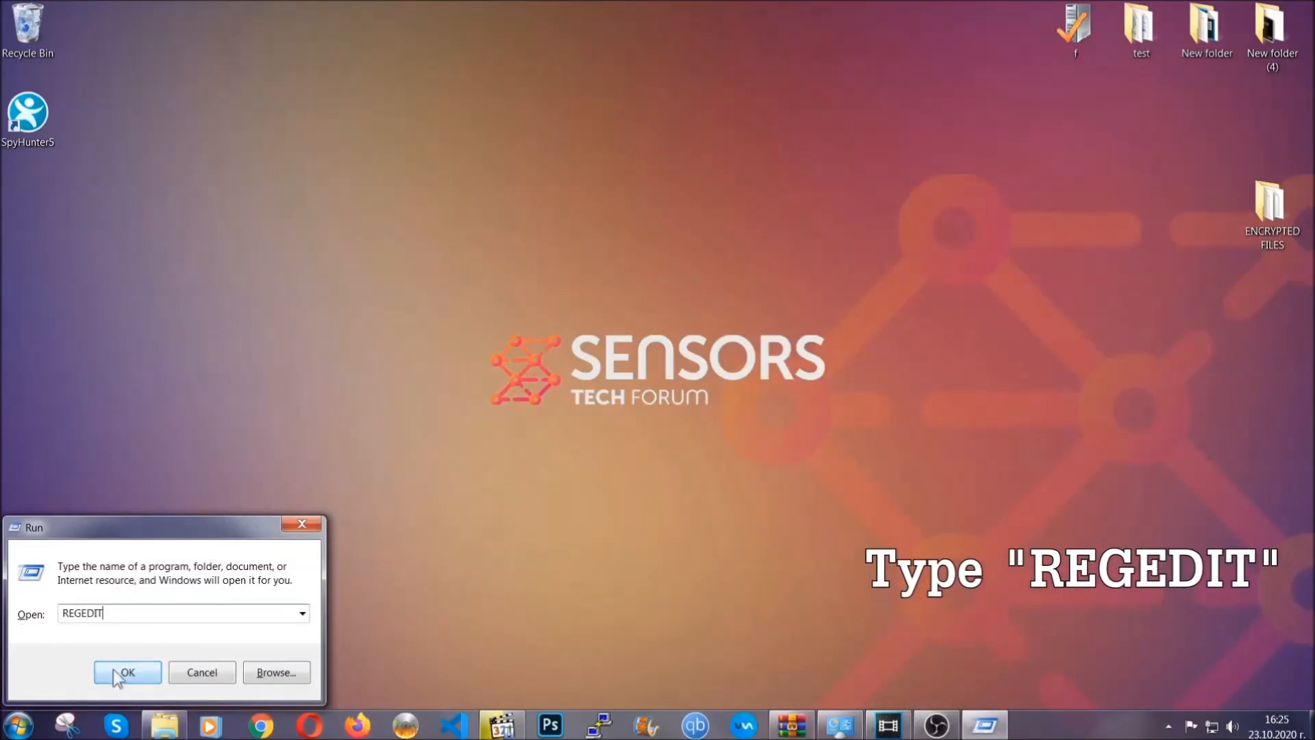
click(127, 672)
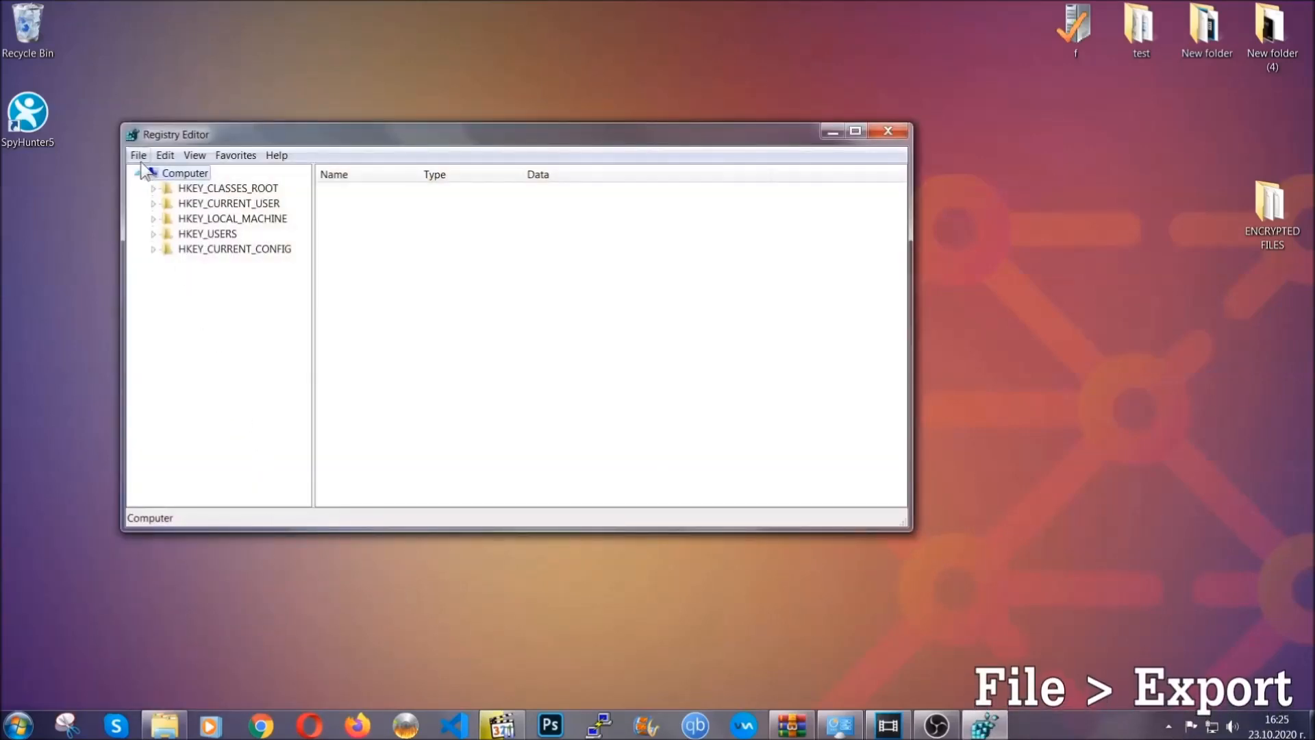
Export the entire registry via File > Export as BACKUP on the Desktop.
click(138, 156)
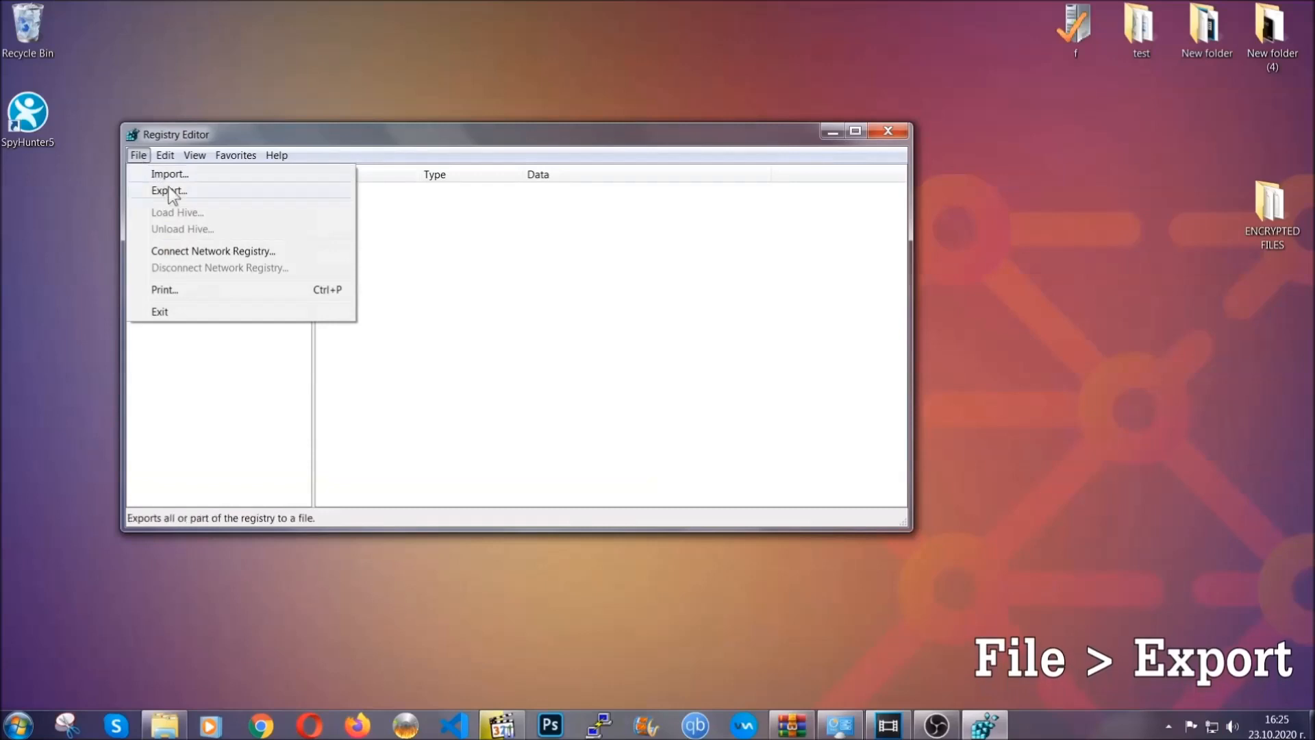
click(168, 190)
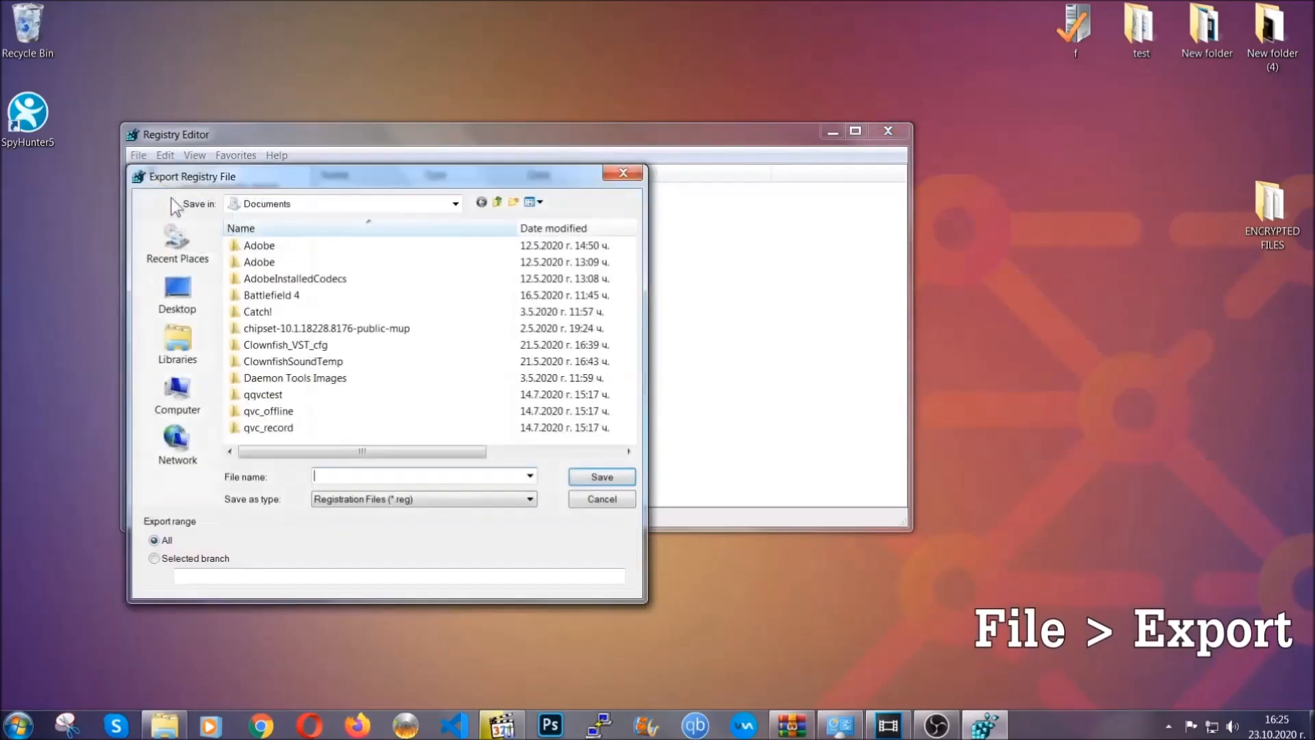
click(176, 293)
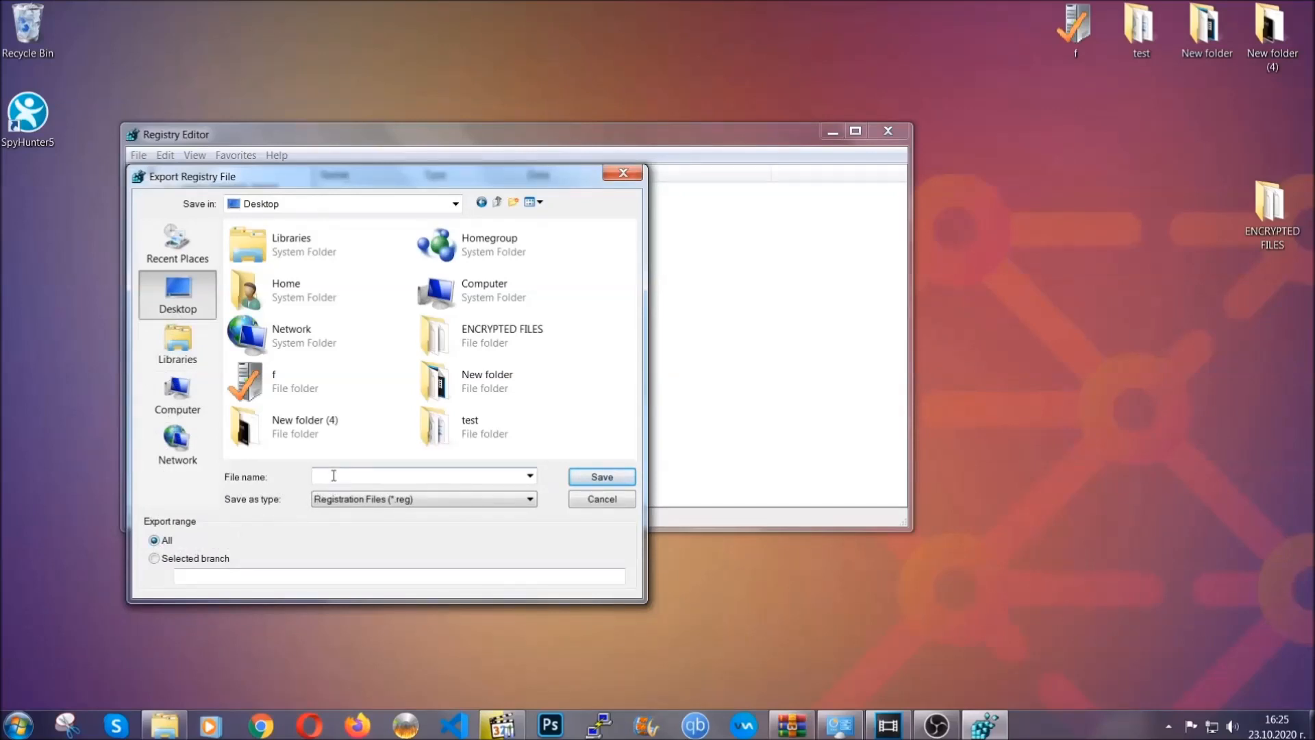
text(BACKUP)
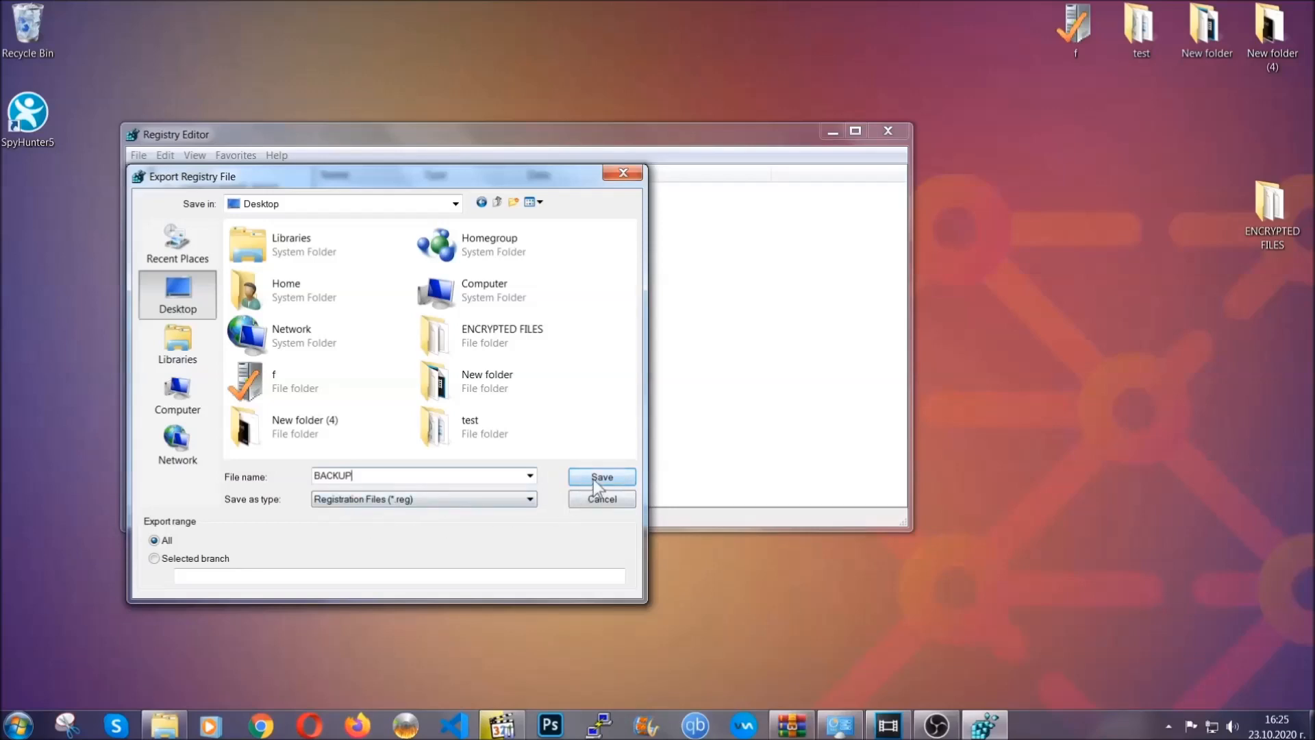
click(600, 477)
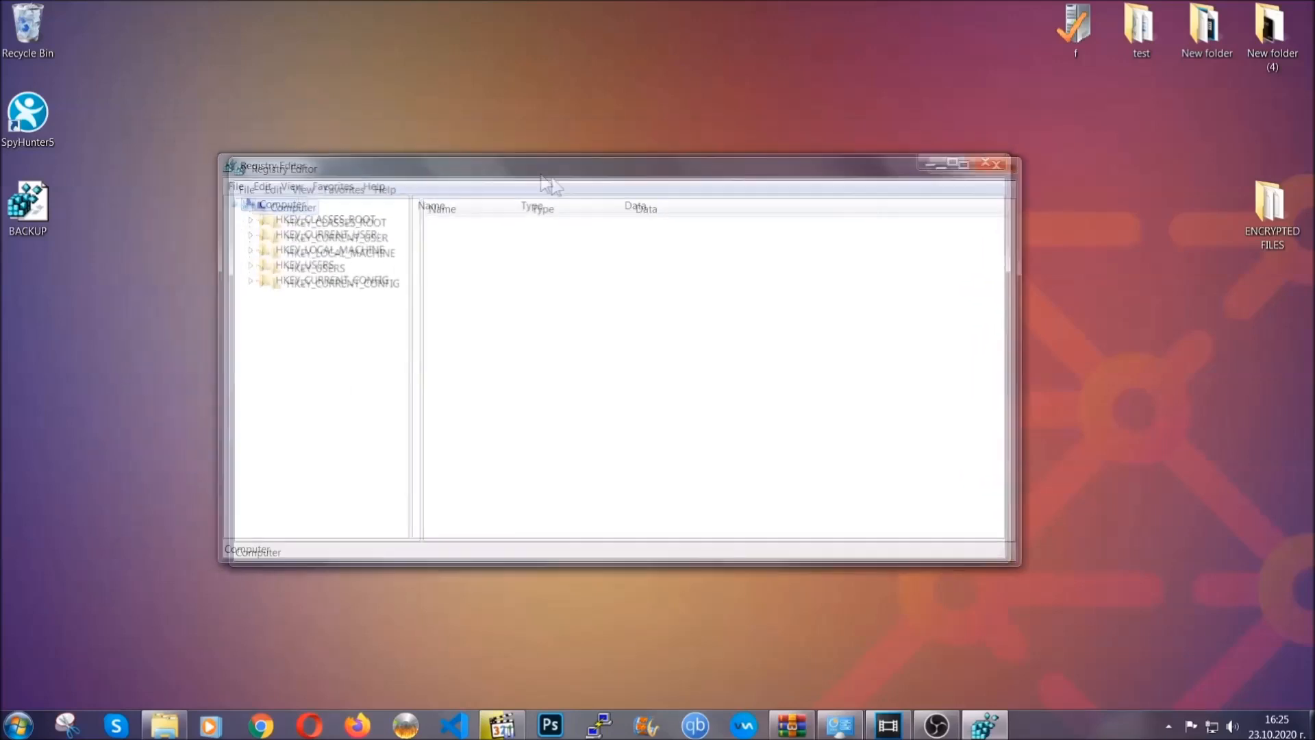
Reposition Registry Editor and select the HKEY_CURRENT_USER key in the tree.
drag(545, 168, 578, 176)
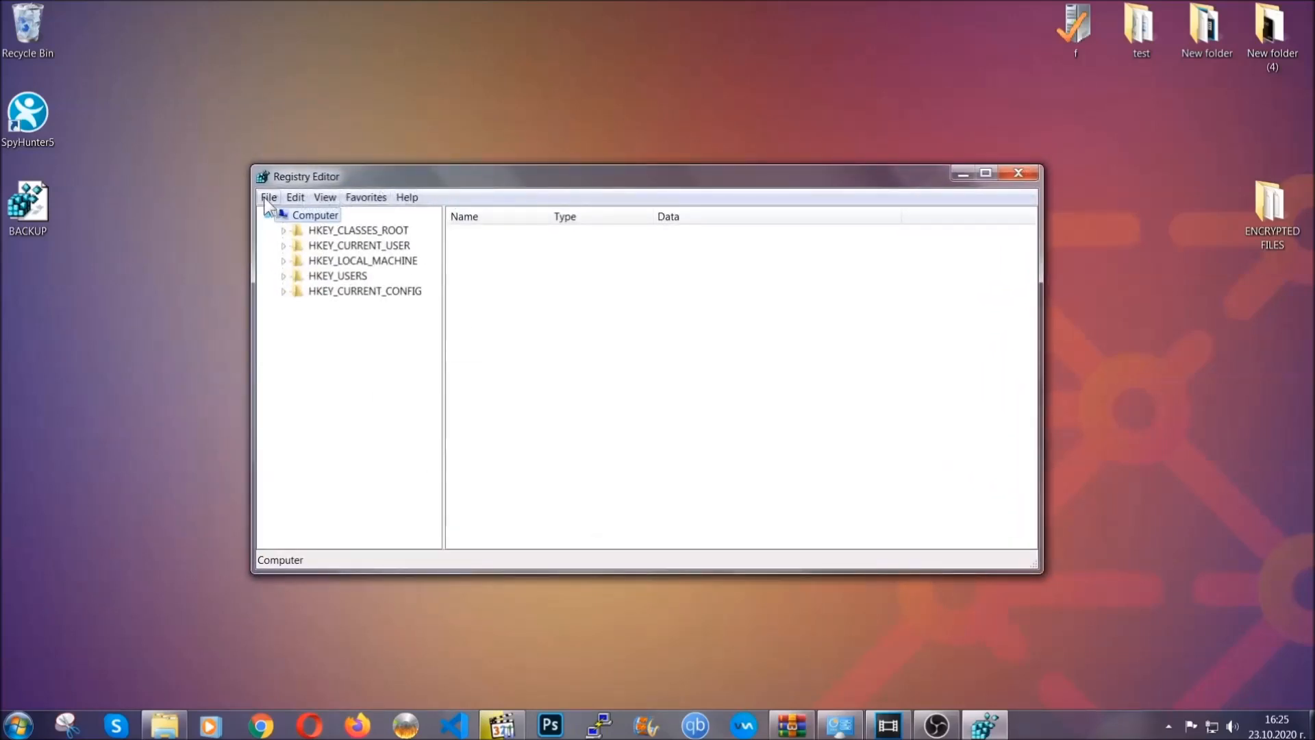
click(269, 198)
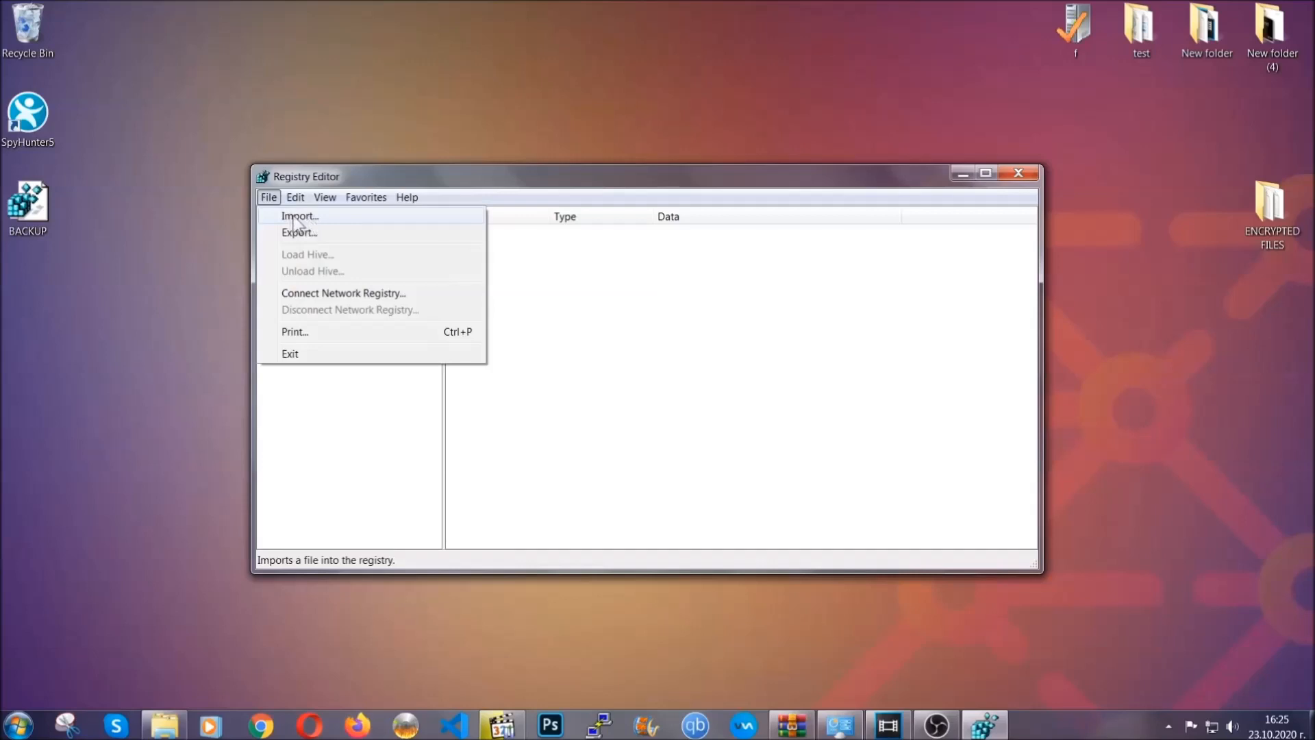
click(268, 198)
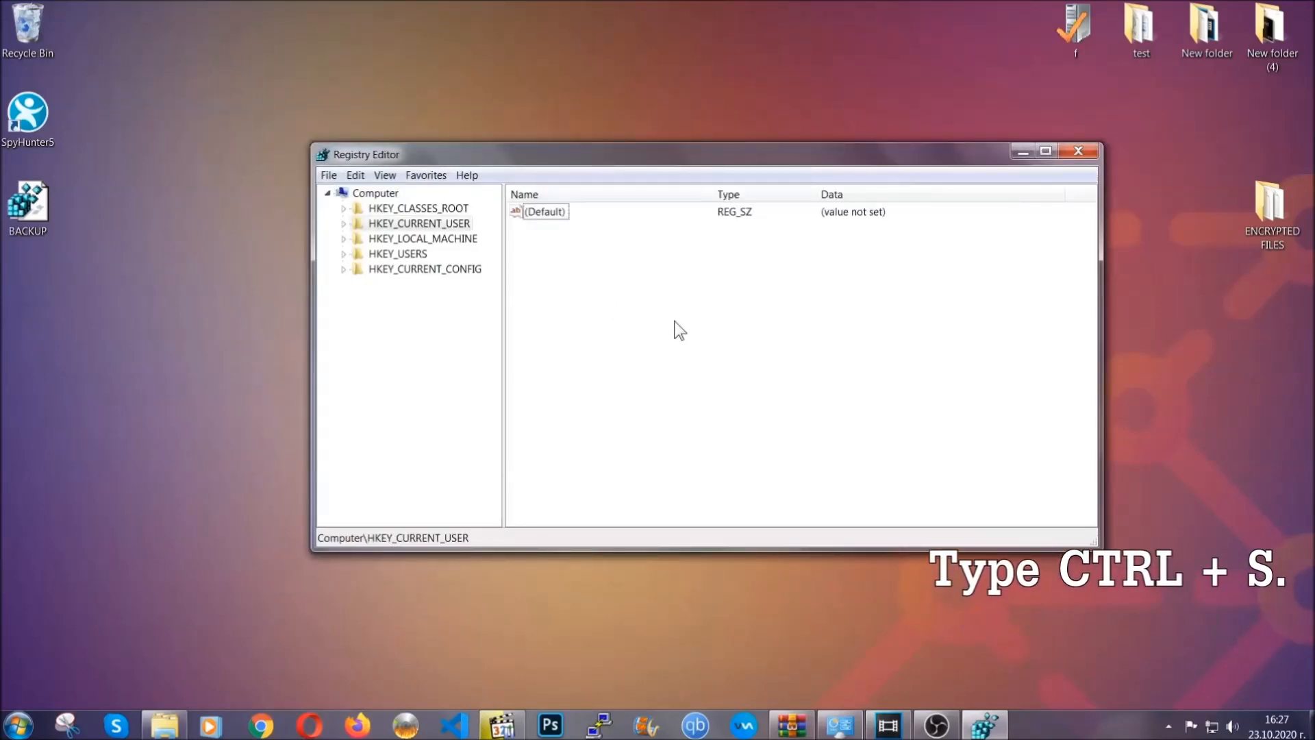
Search the registry for RunOnce, then select the neighbouring Run key listing THE VIRUS.
key(ctrl+f)
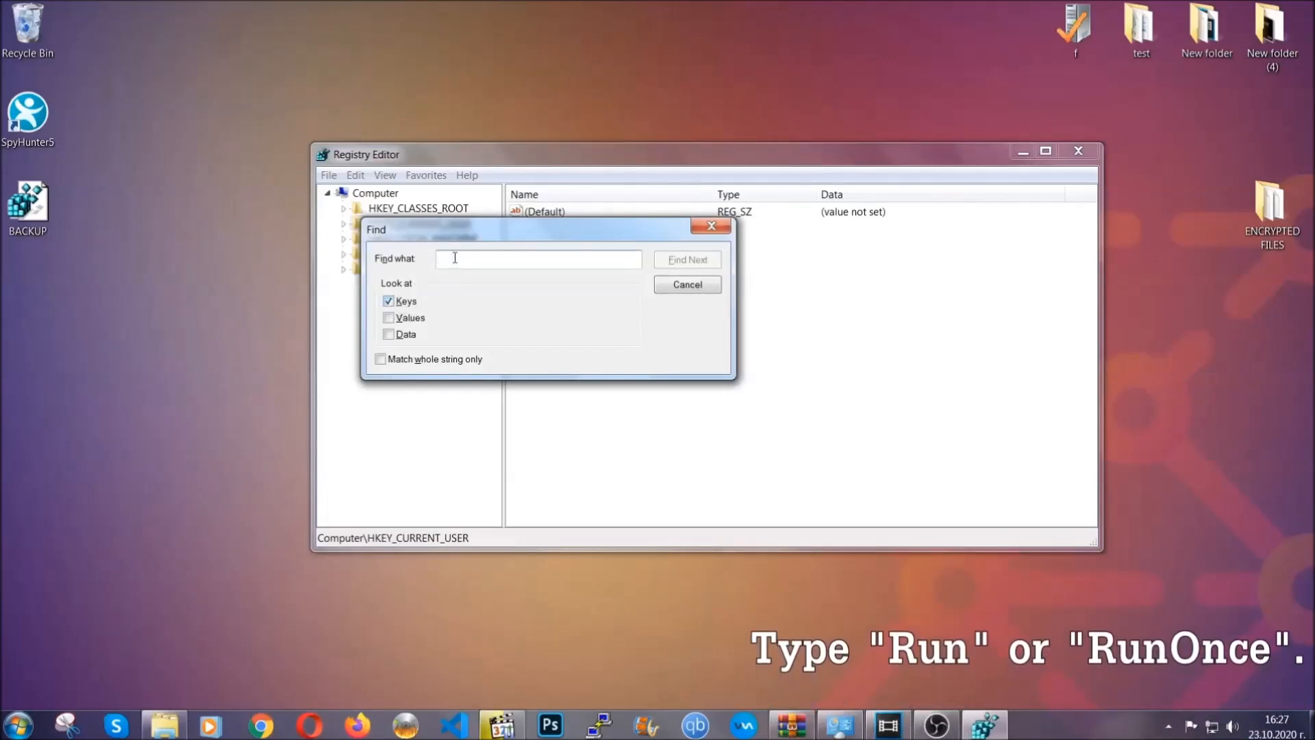
text(RunOnce)
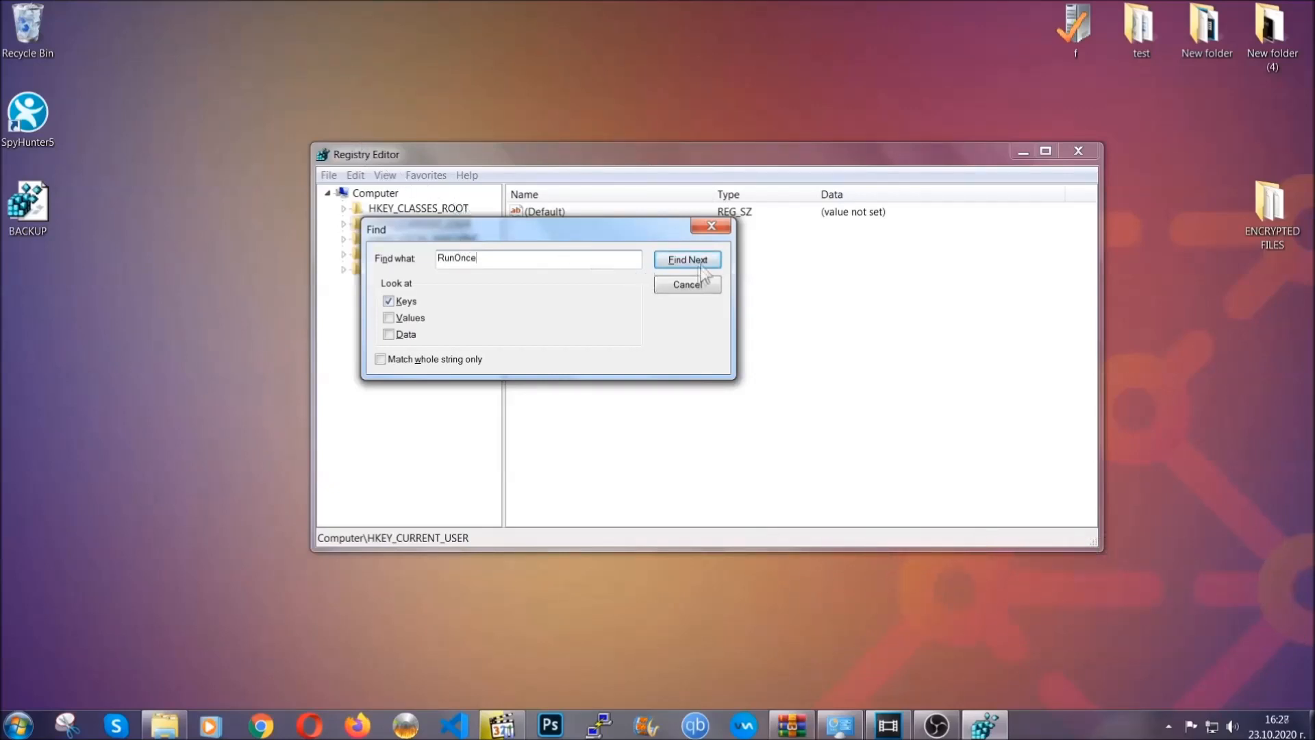
click(687, 258)
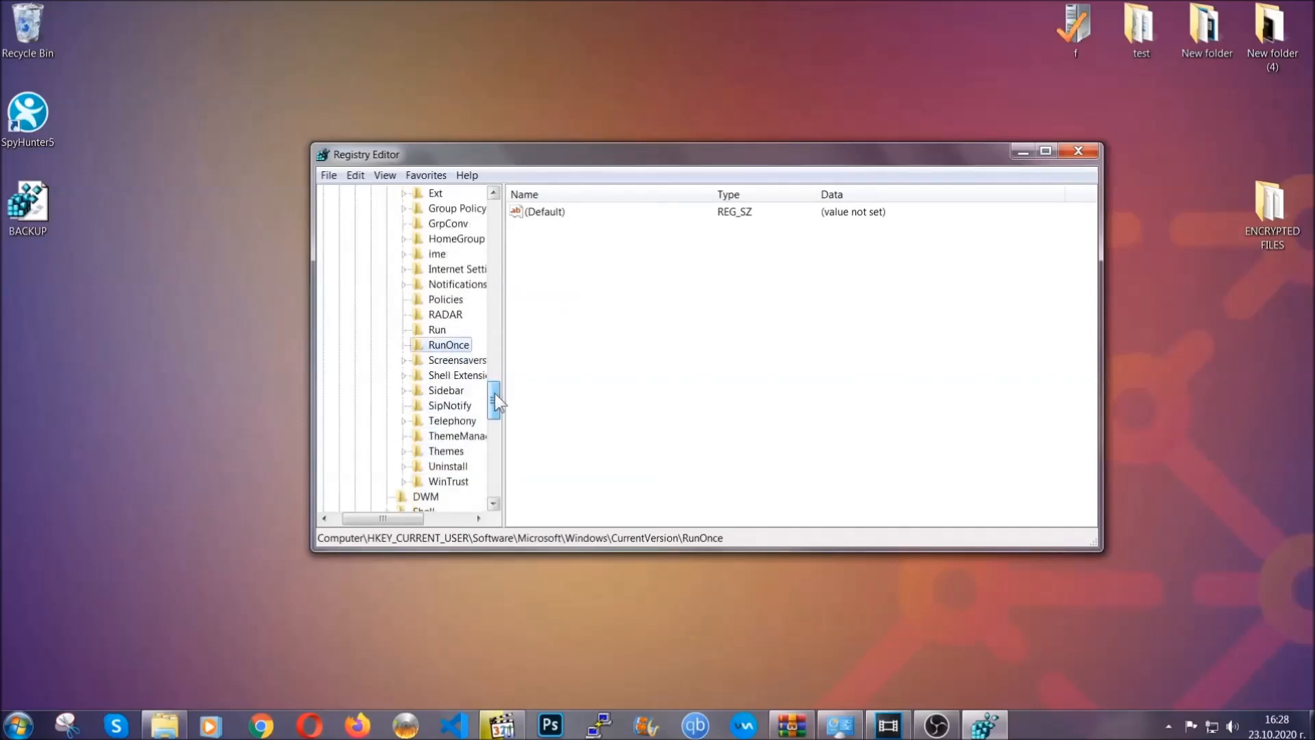
click(437, 330)
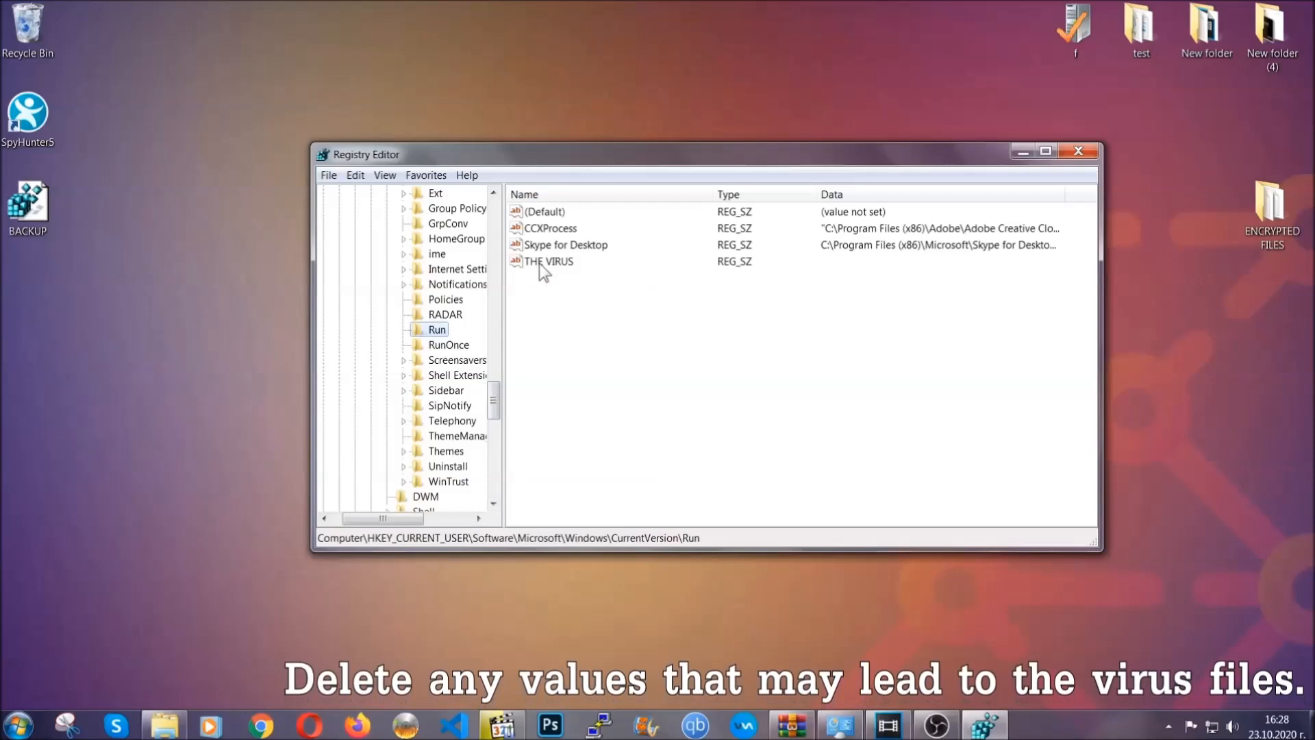
Delete the THE VIRUS Run value, close Registry Editor, and bring up the article in Chrome.
right_click(550, 261)
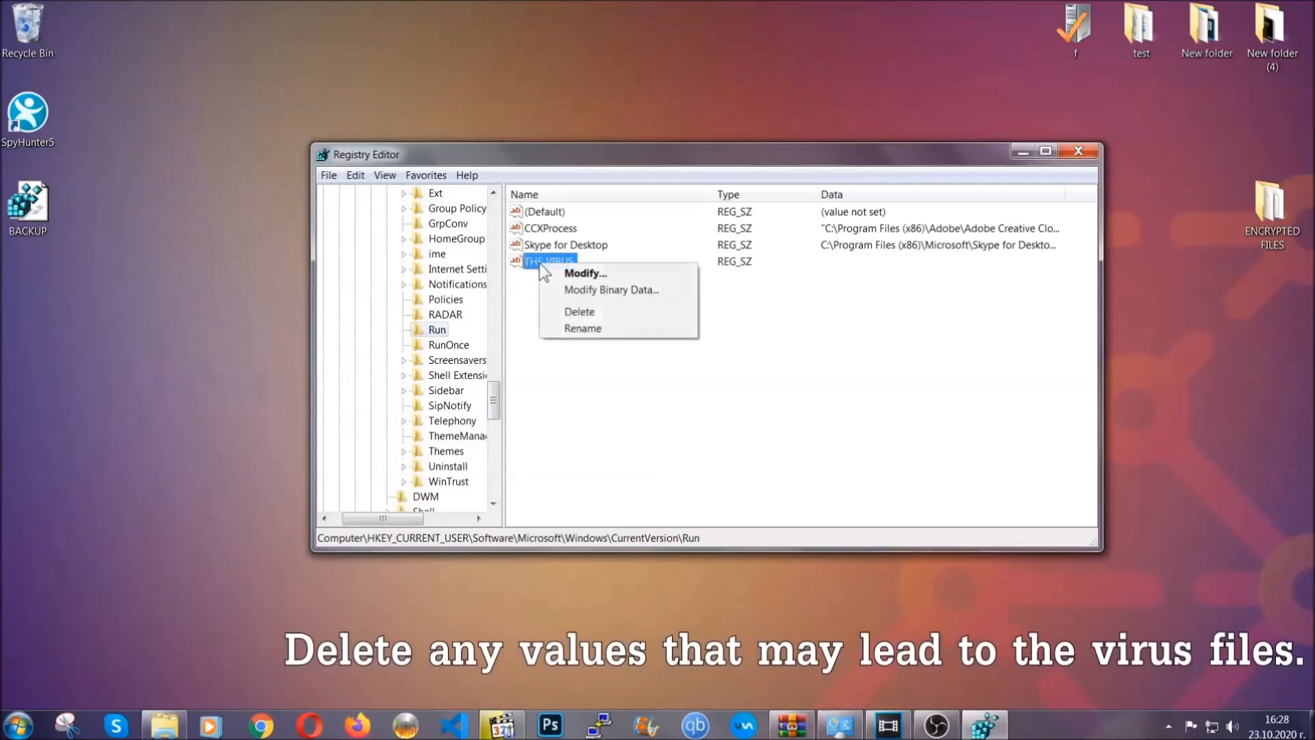
click(578, 310)
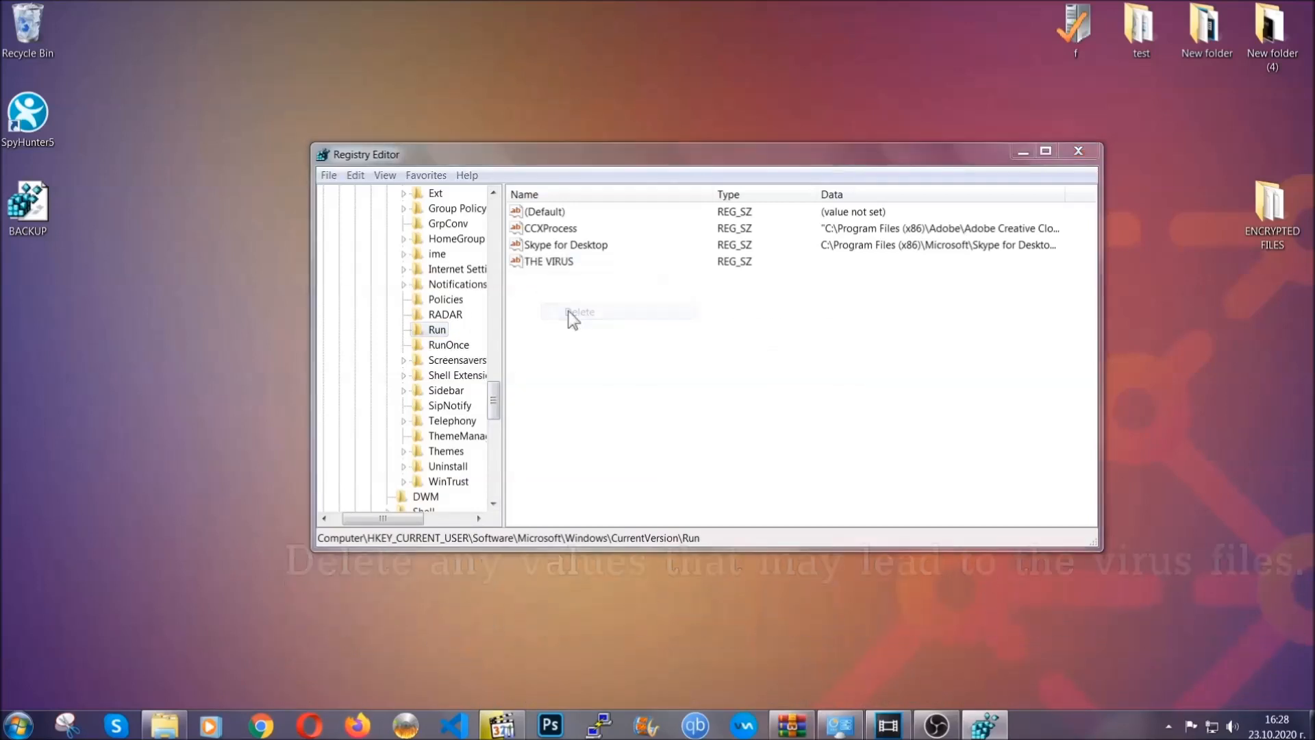
click(579, 313)
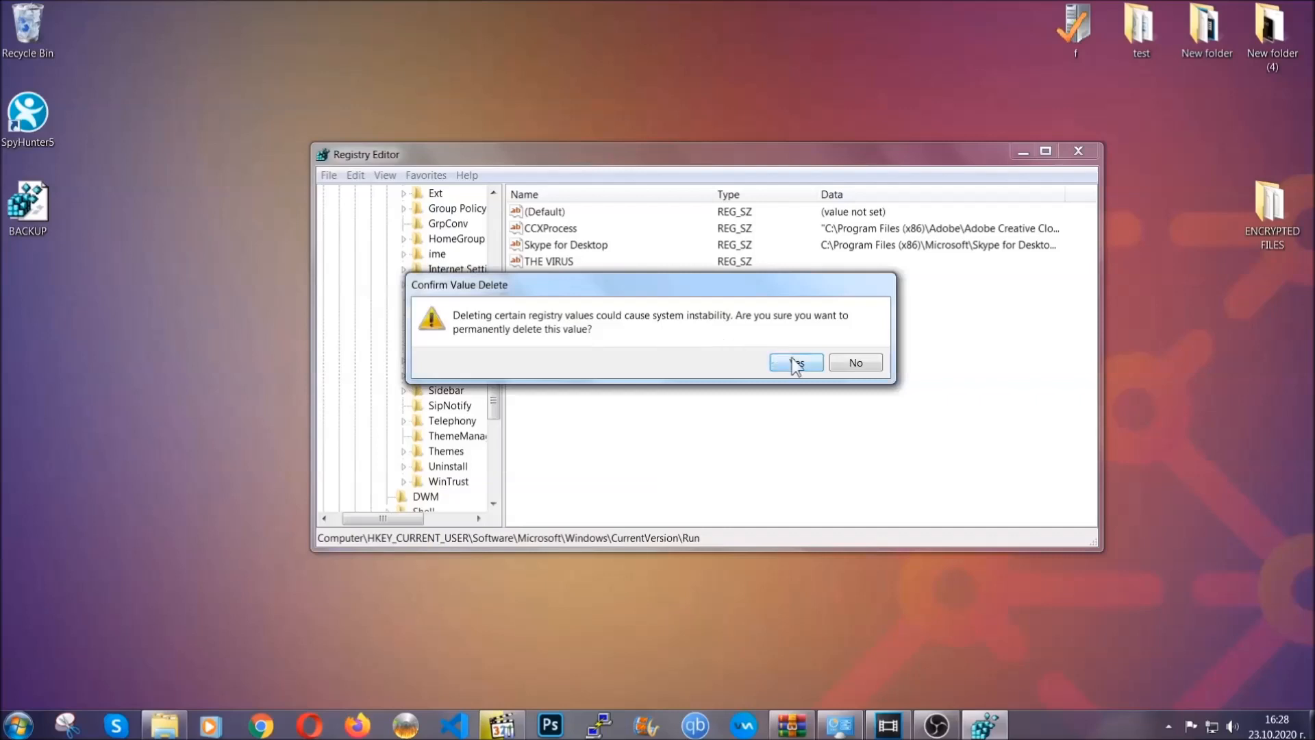
click(796, 362)
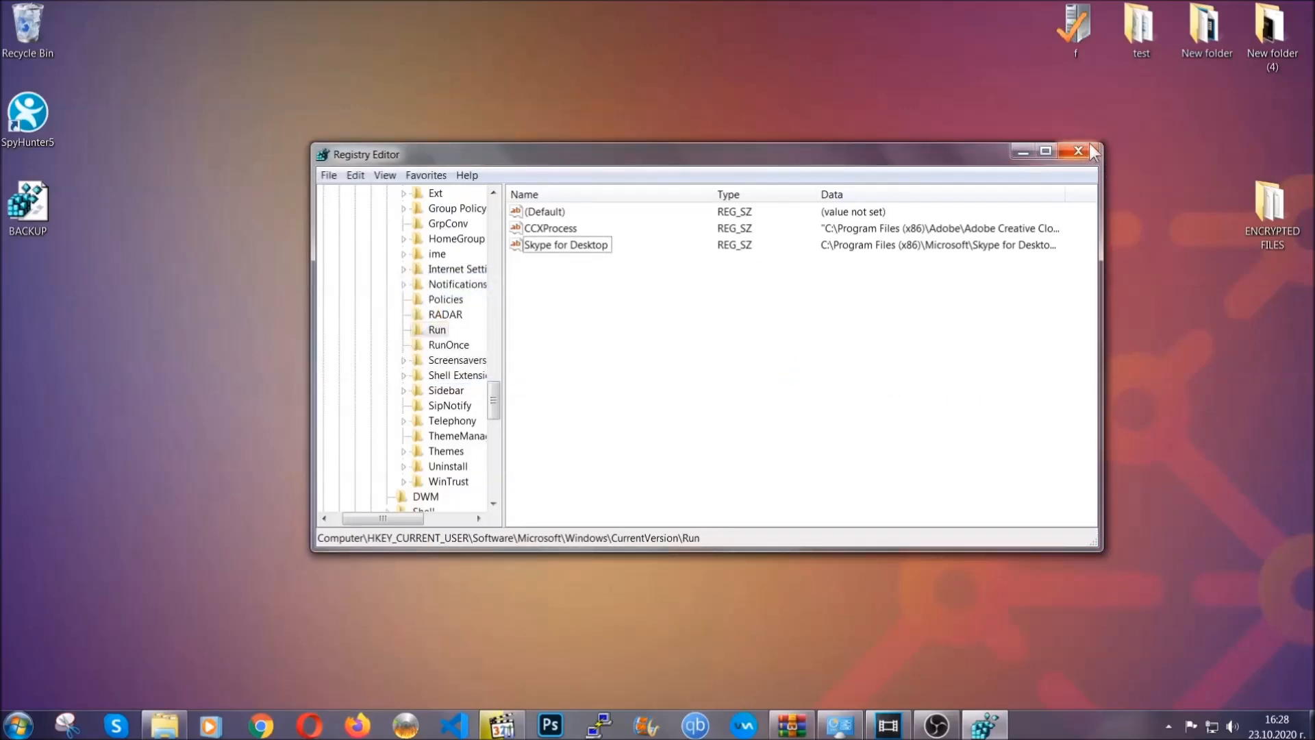
click(1079, 152)
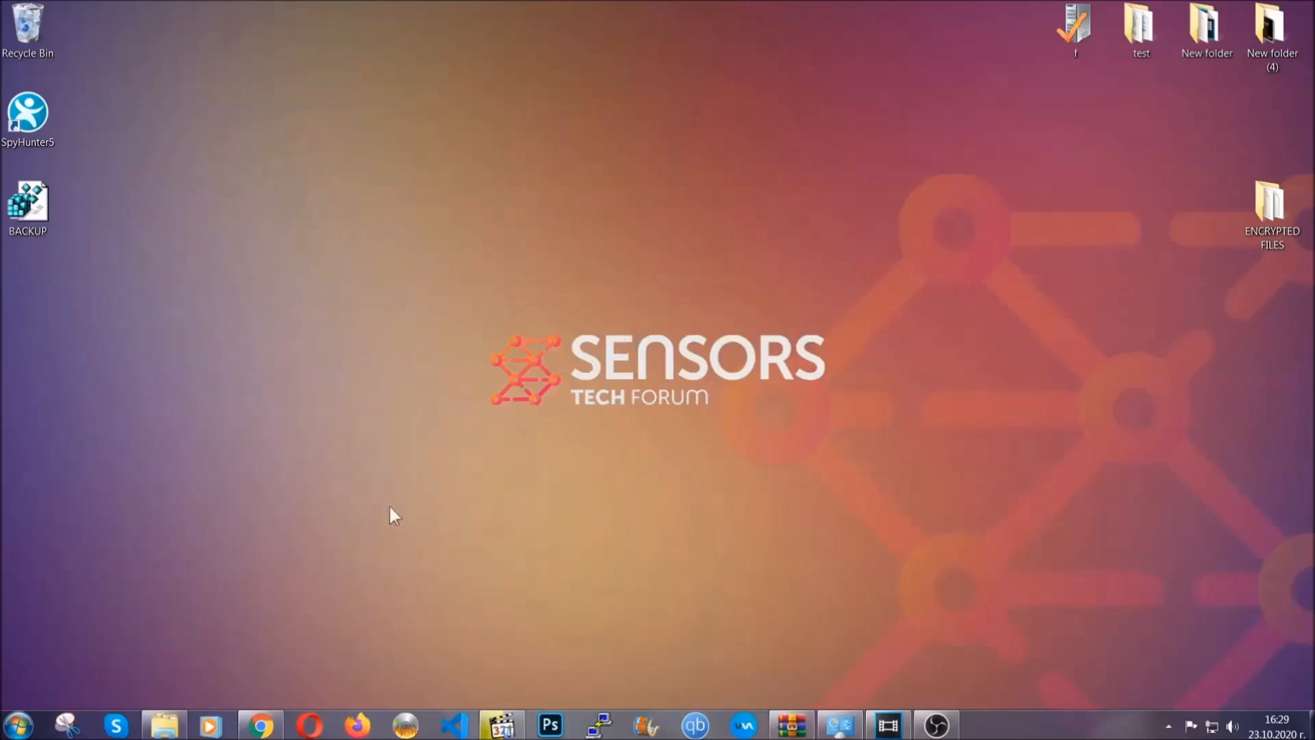
click(261, 724)
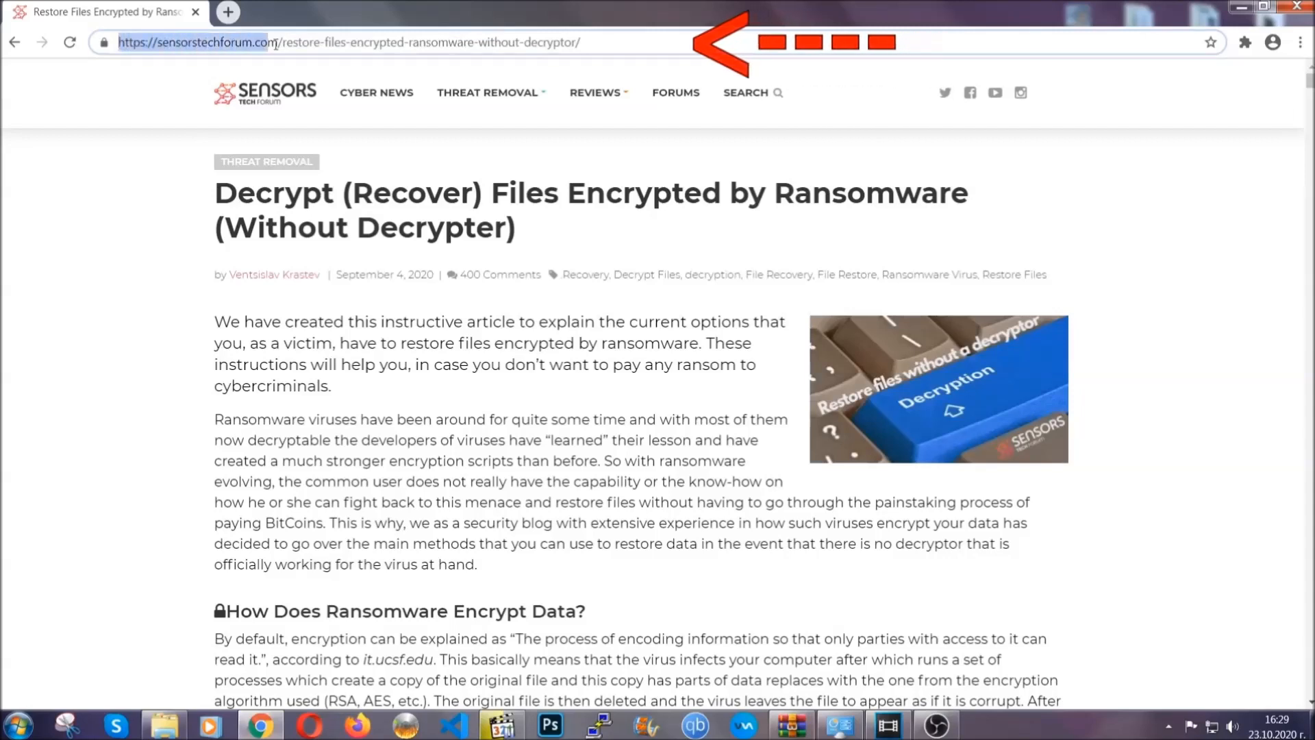
Scroll to the article's methods list and expand Method 2 - Restore Data via Windows Backup.
click(352, 42)
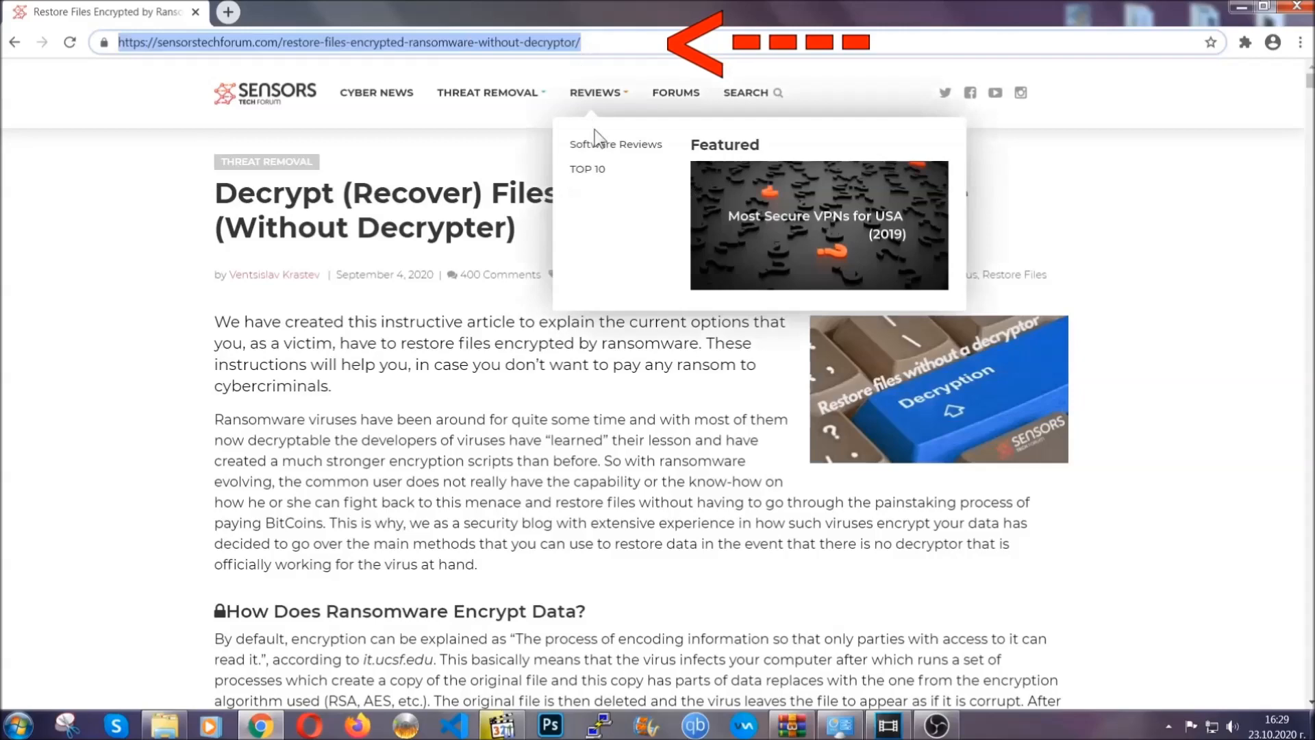
scroll(down, 3)
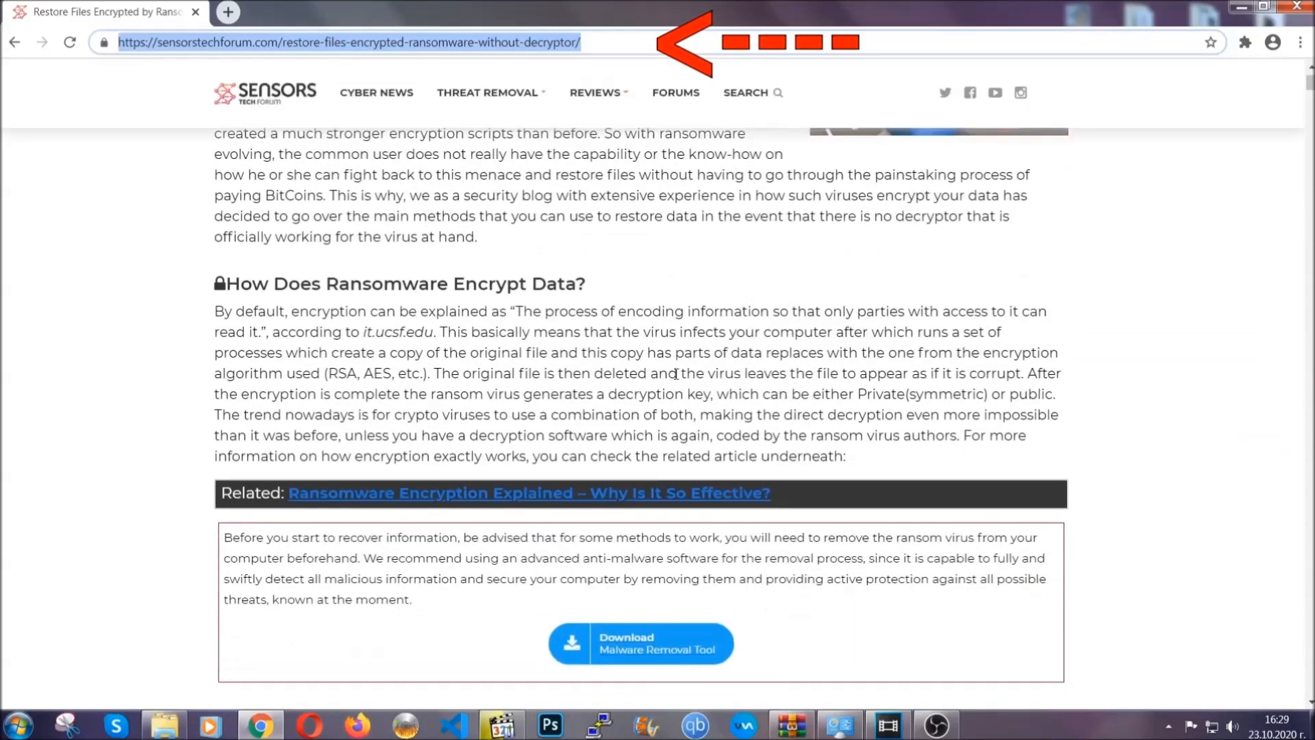
scroll(down, 3)
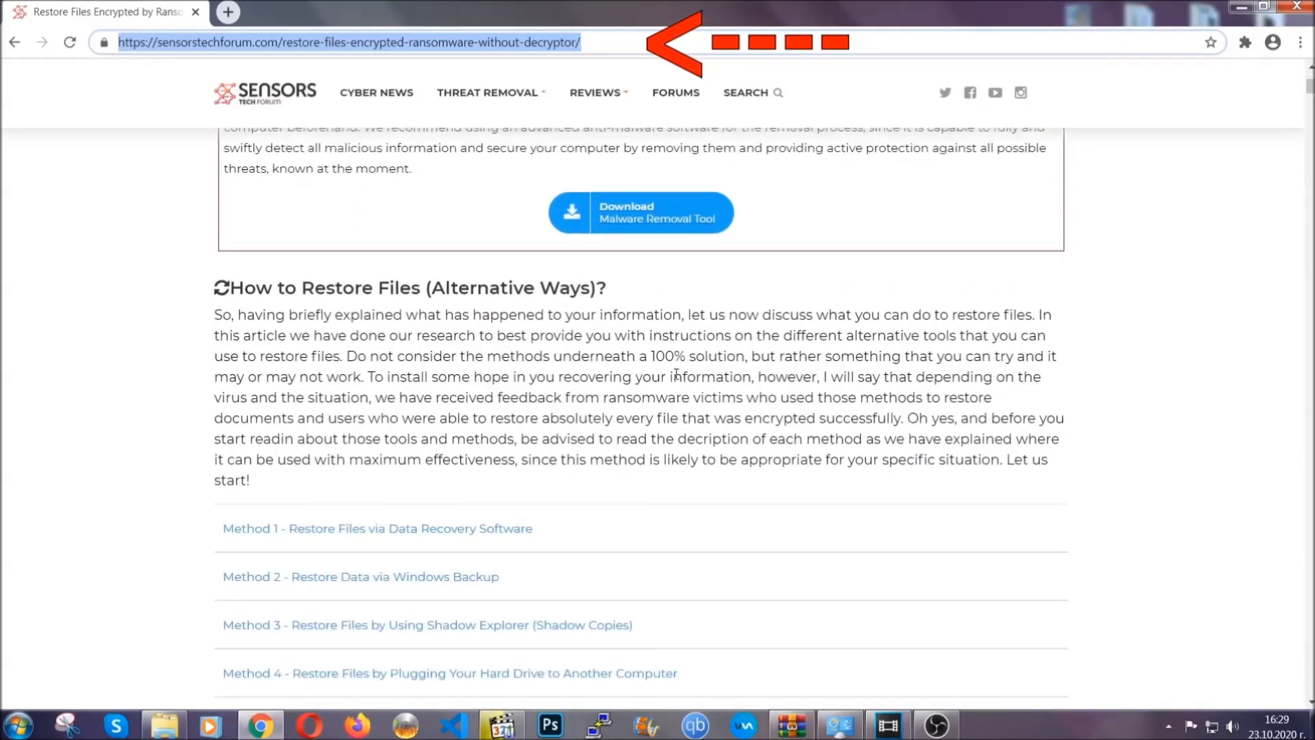
scroll(down, 3)
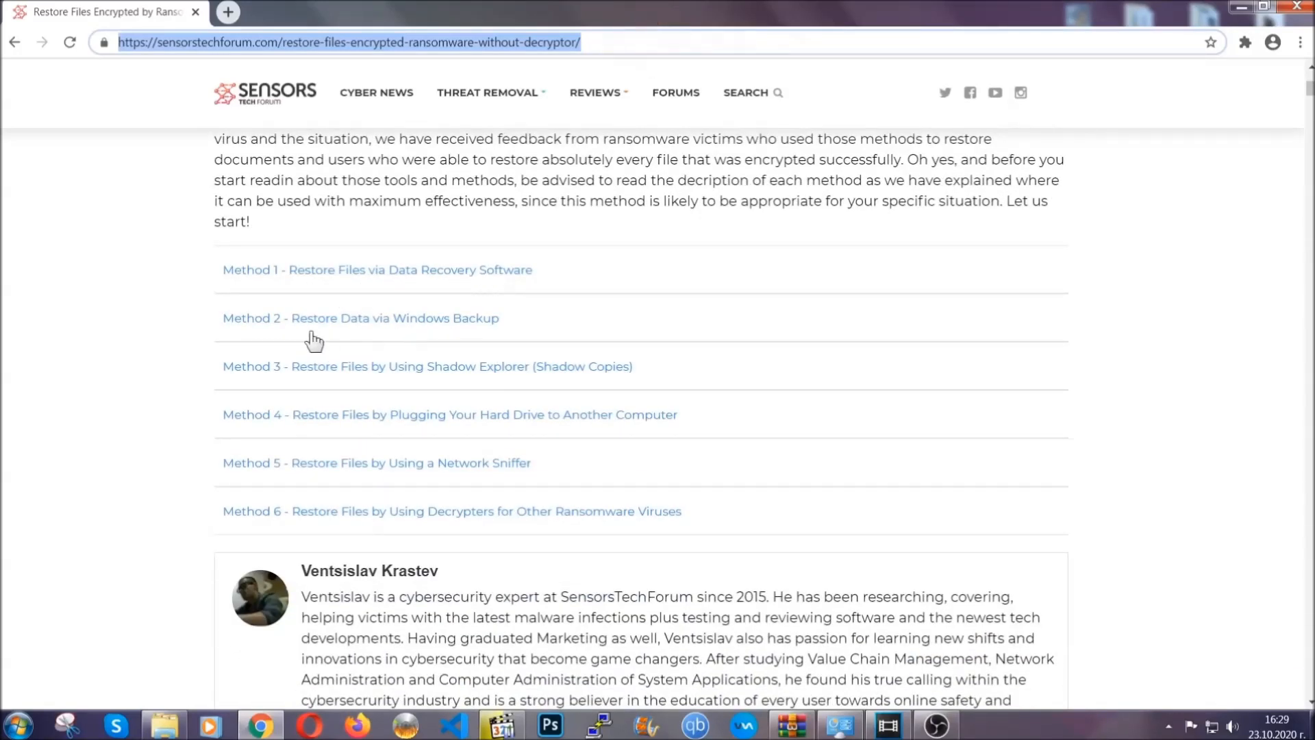
mouse_move(445, 377)
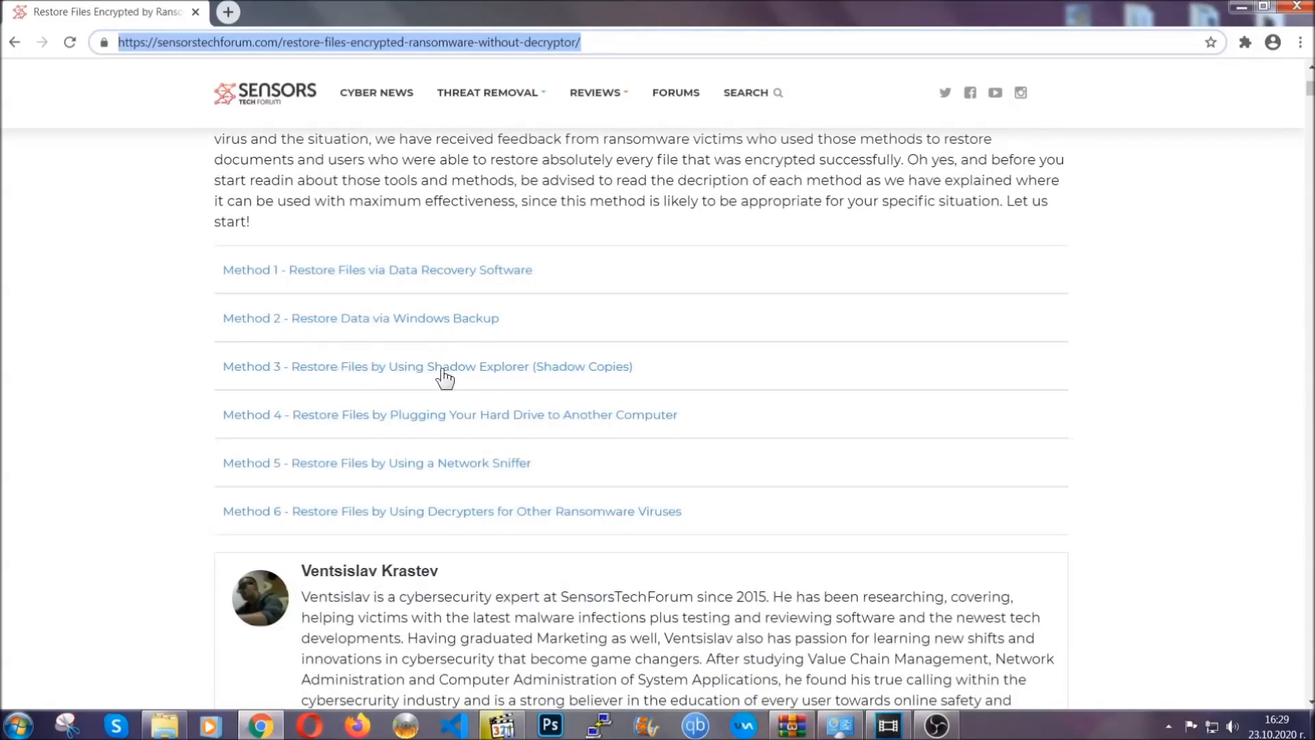
mouse_move(472, 433)
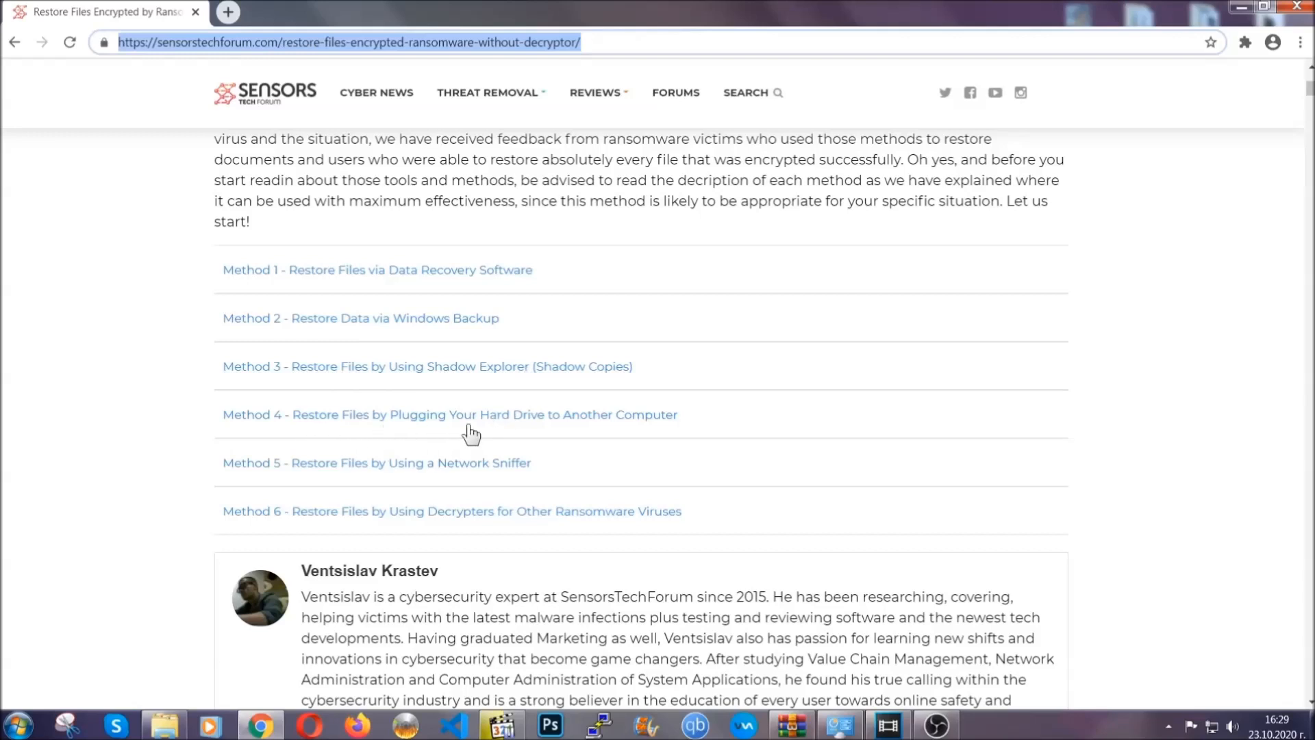
click(360, 318)
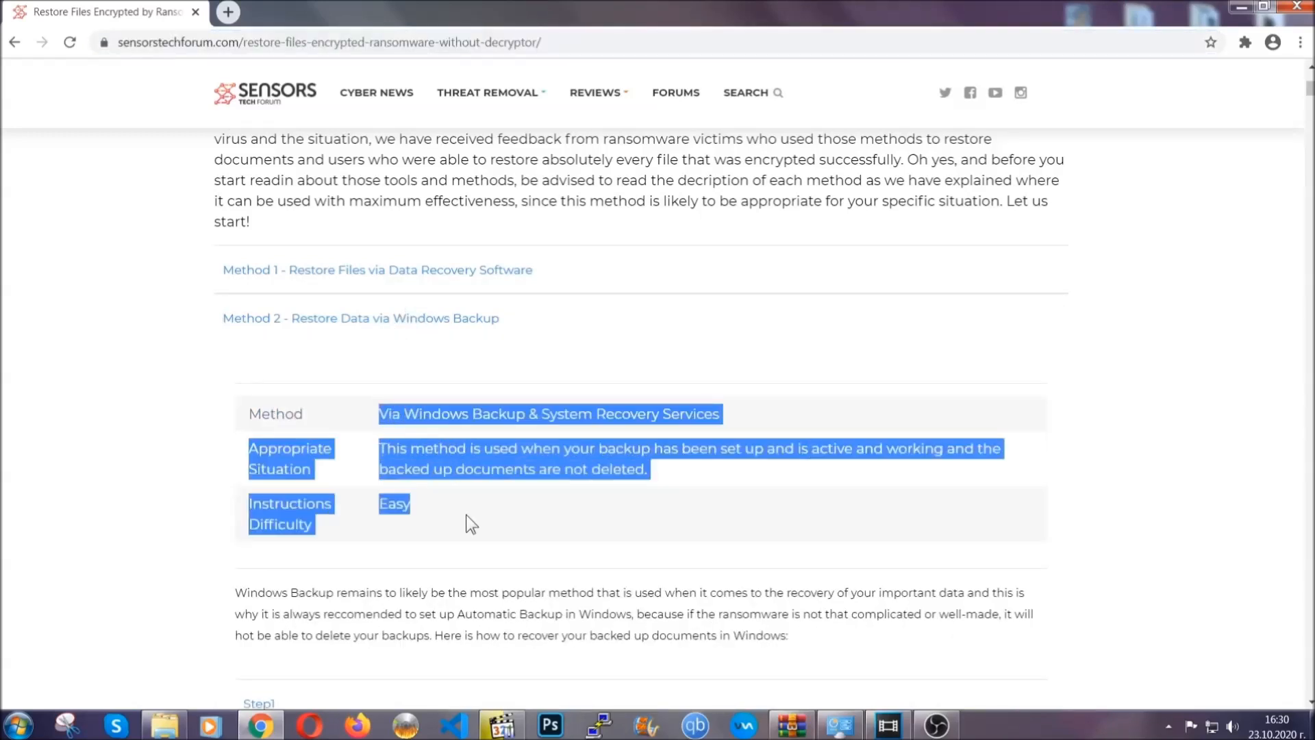
Expand Step 1 of the Windows Backup method, read through it, and minimize Chrome.
scroll(down, 3)
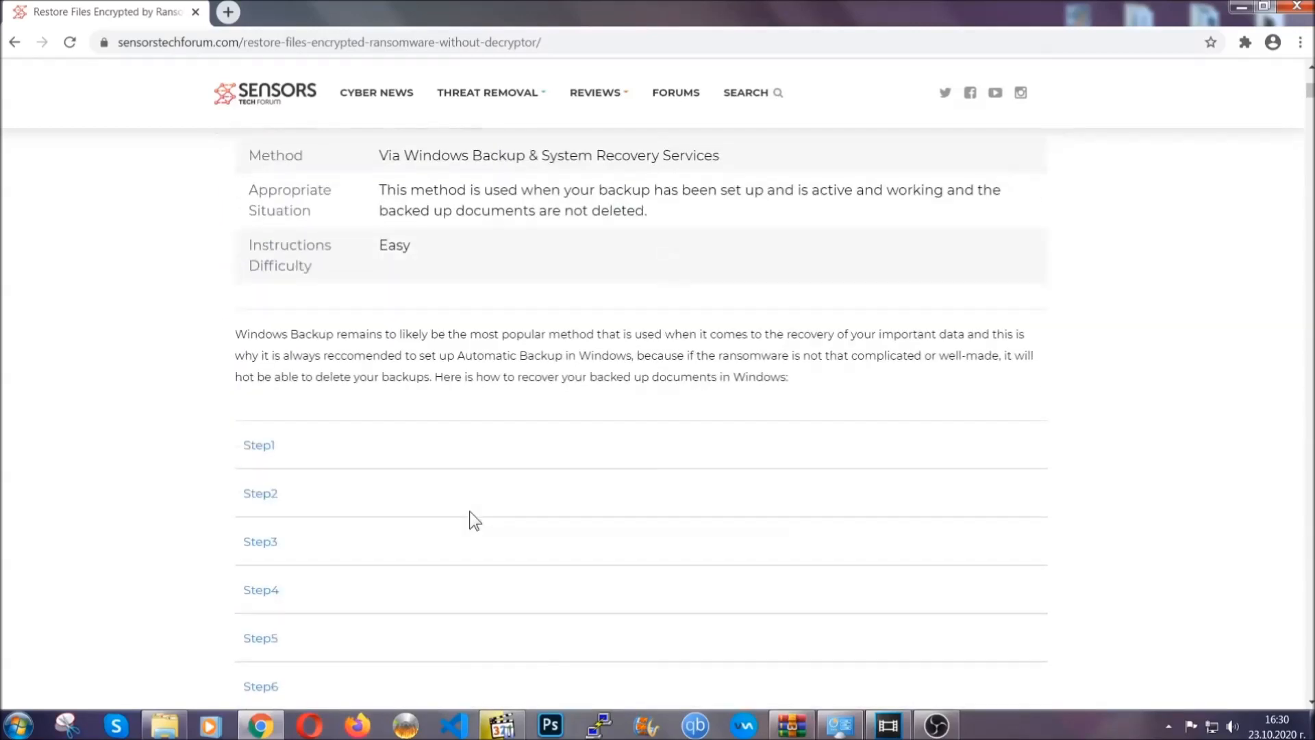
click(259, 445)
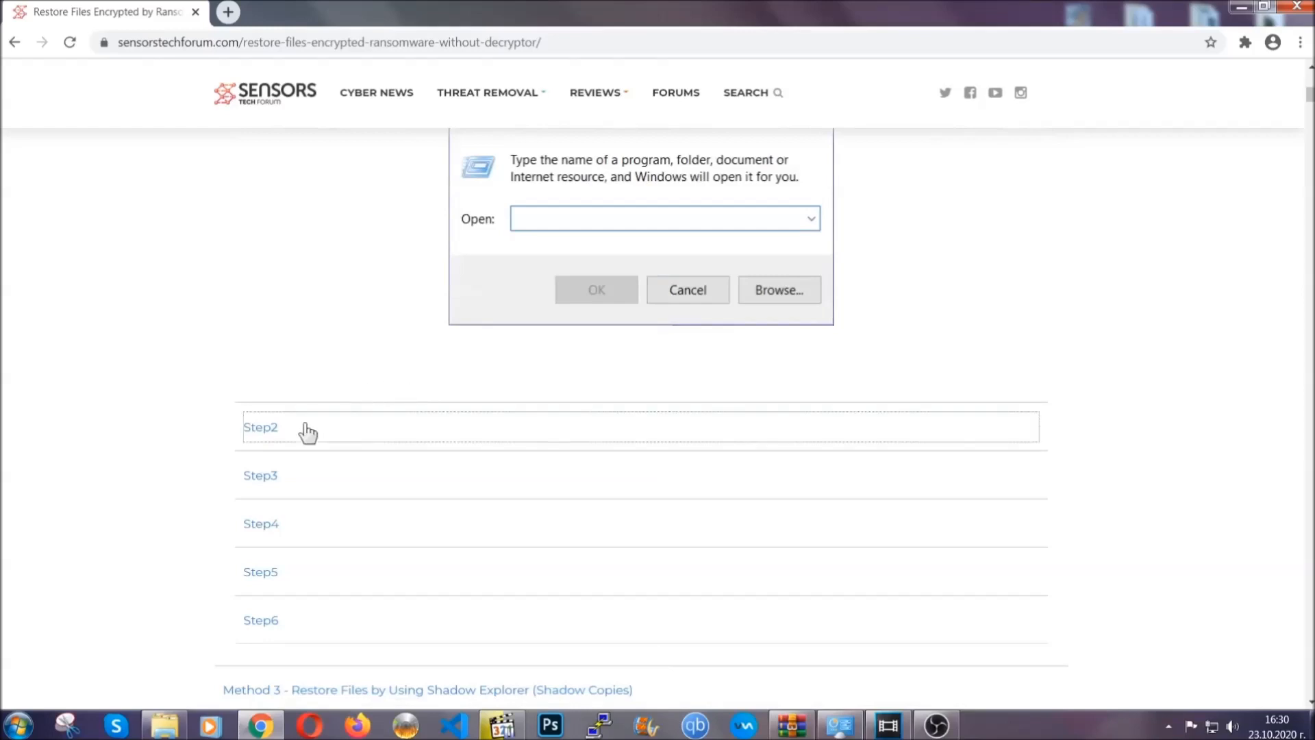
text(ms-settings:windowsupdate)
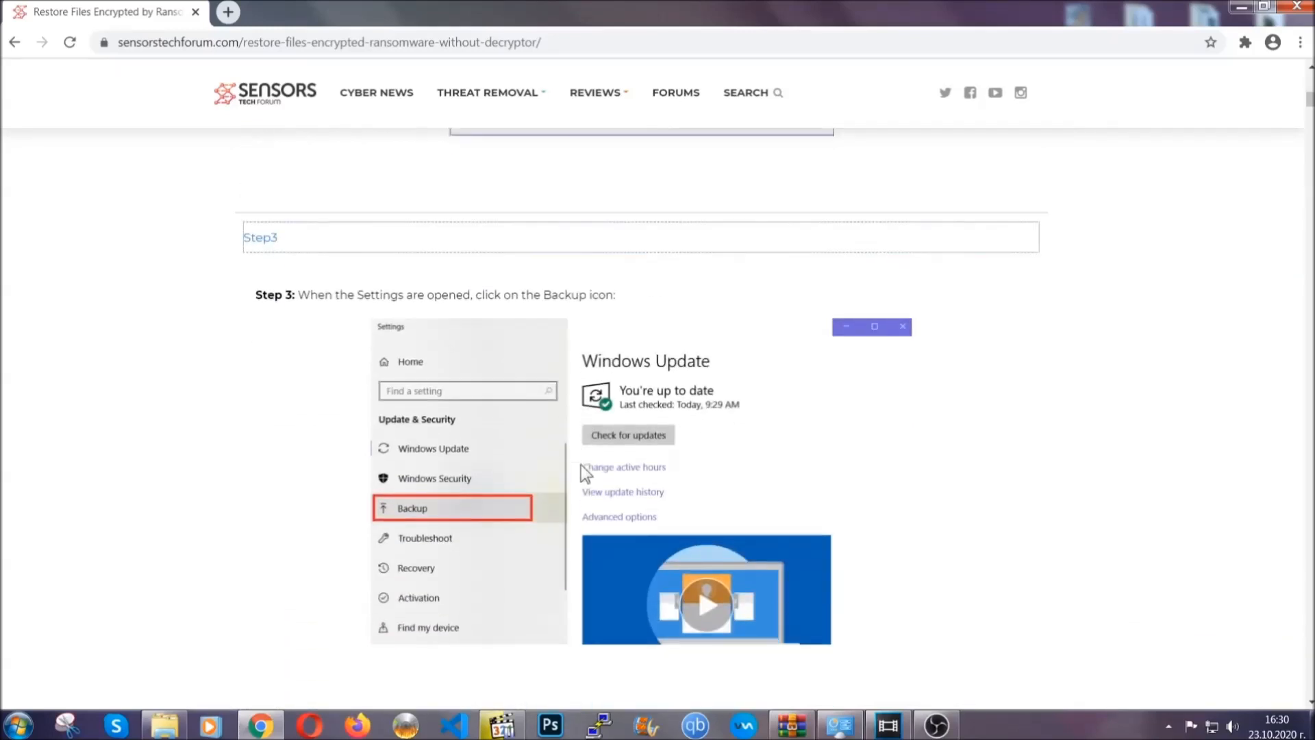
scroll(down, 3)
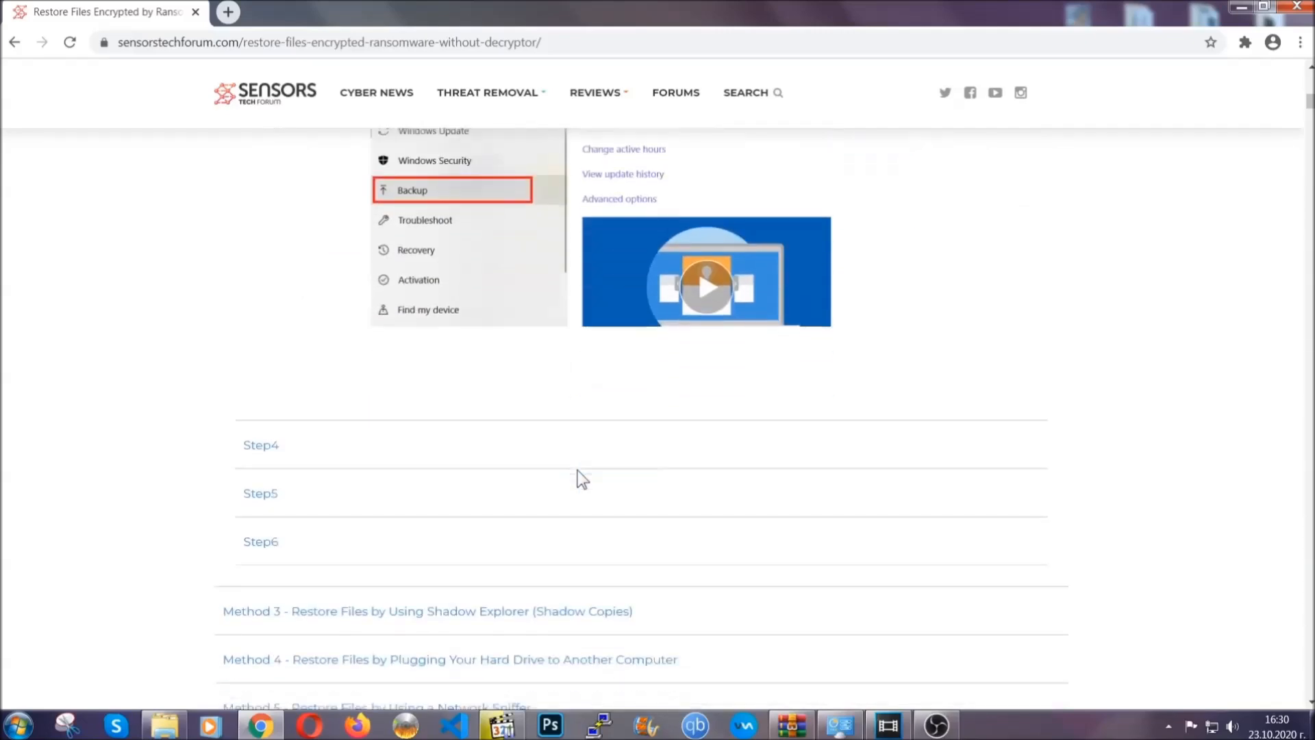
scroll(down, 3)
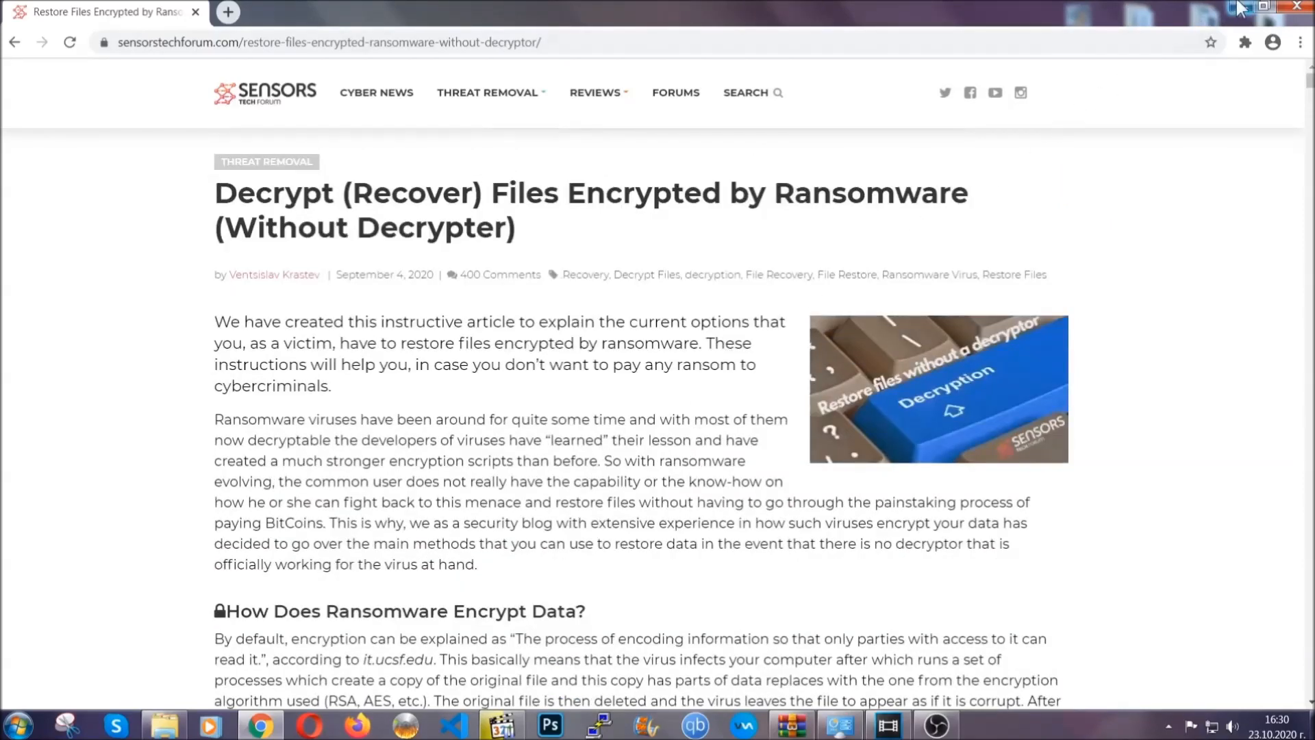
click(1269, 6)
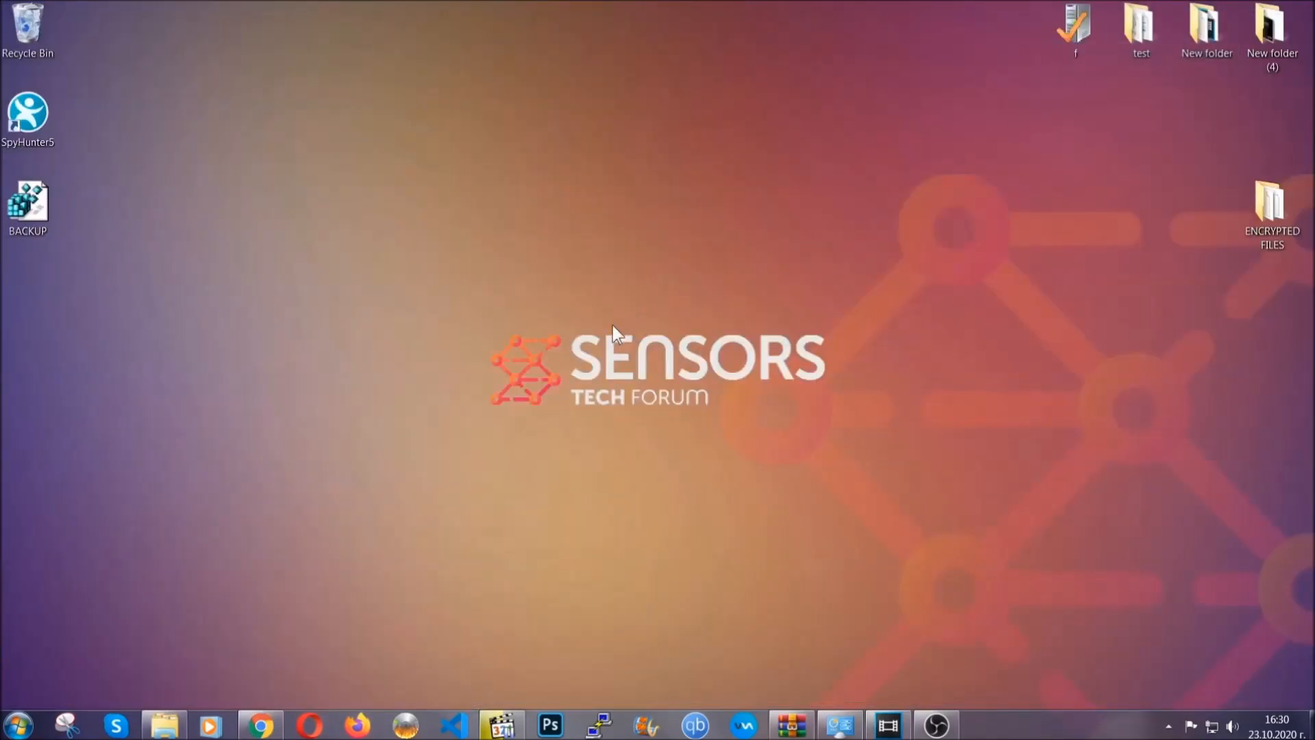